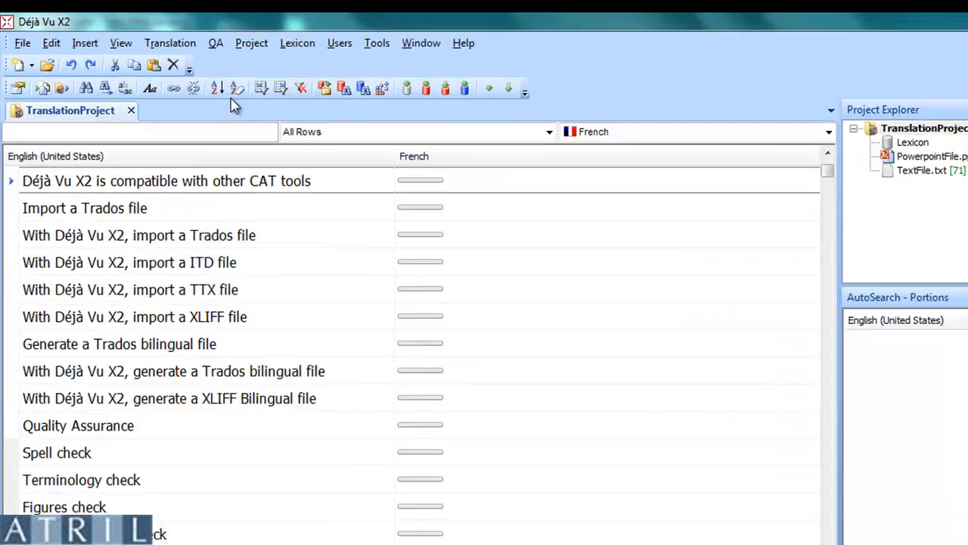
# Step: Review the project properties from the Project menu and close them
pyautogui.click(251, 43)
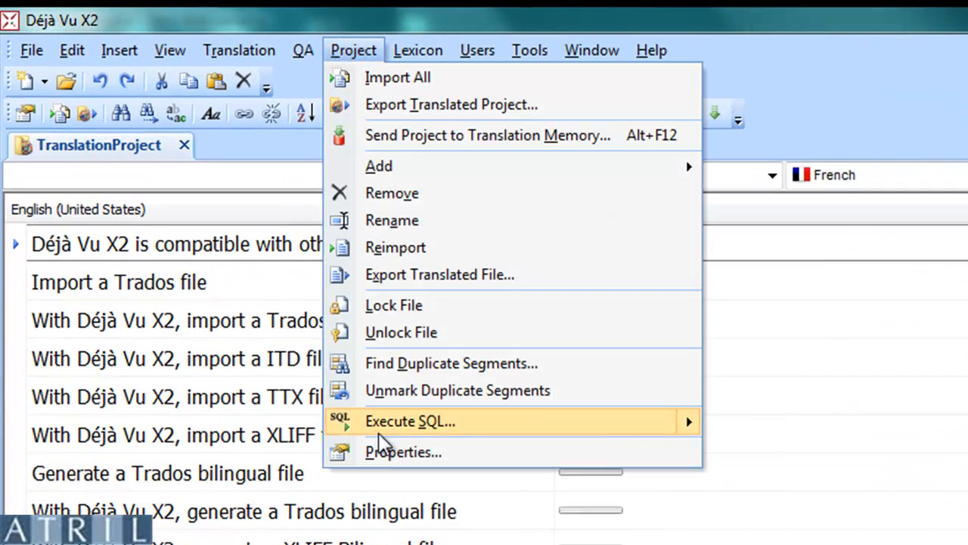
pyautogui.click(403, 451)
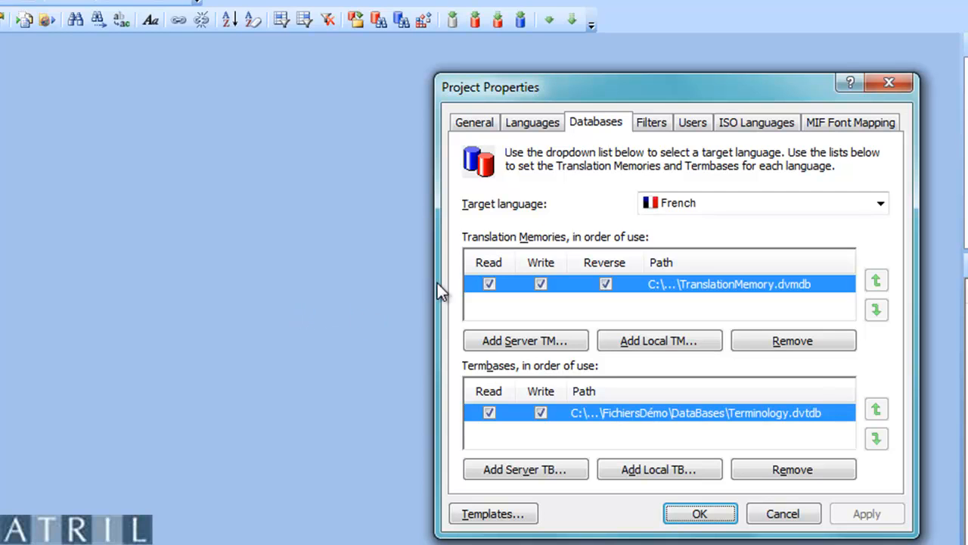
pyautogui.moveTo(506, 212)
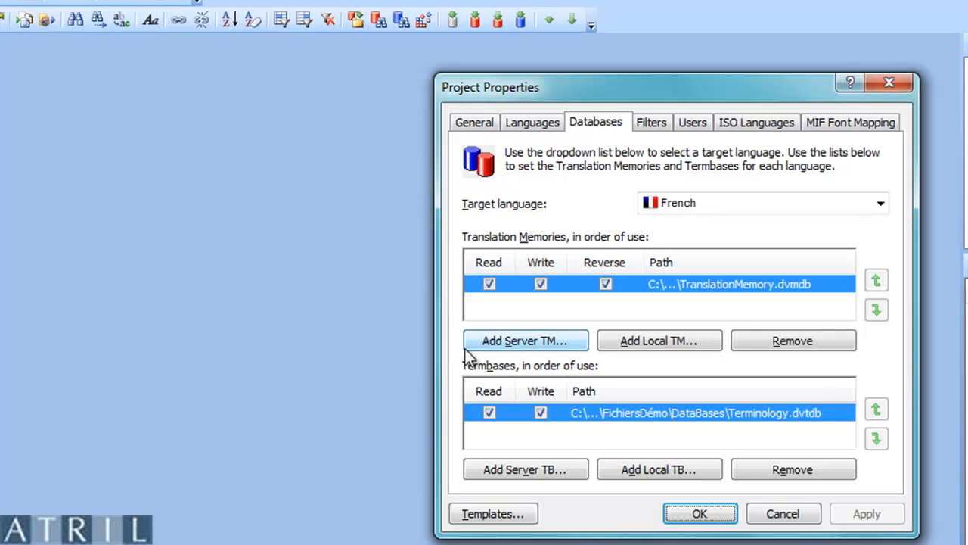
pyautogui.moveTo(451, 381)
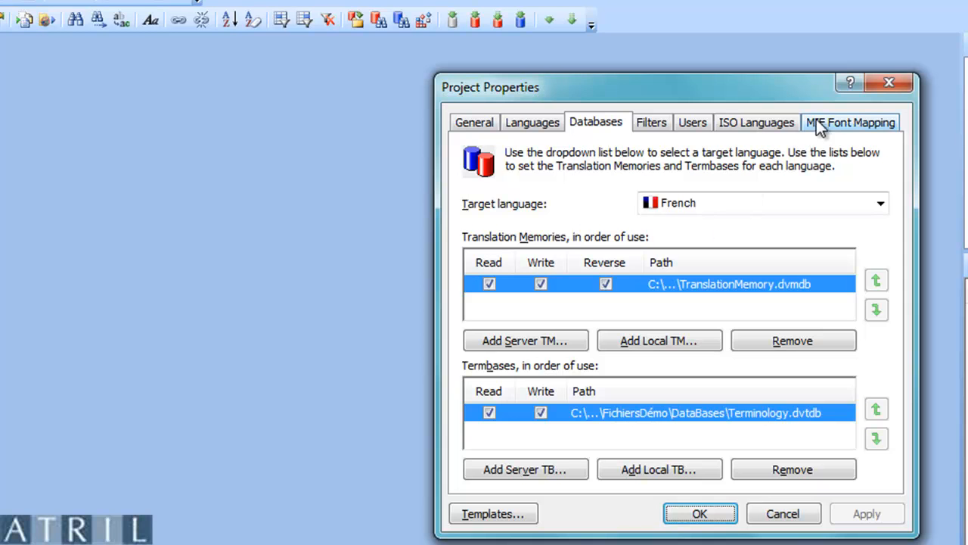
pyautogui.click(699, 515)
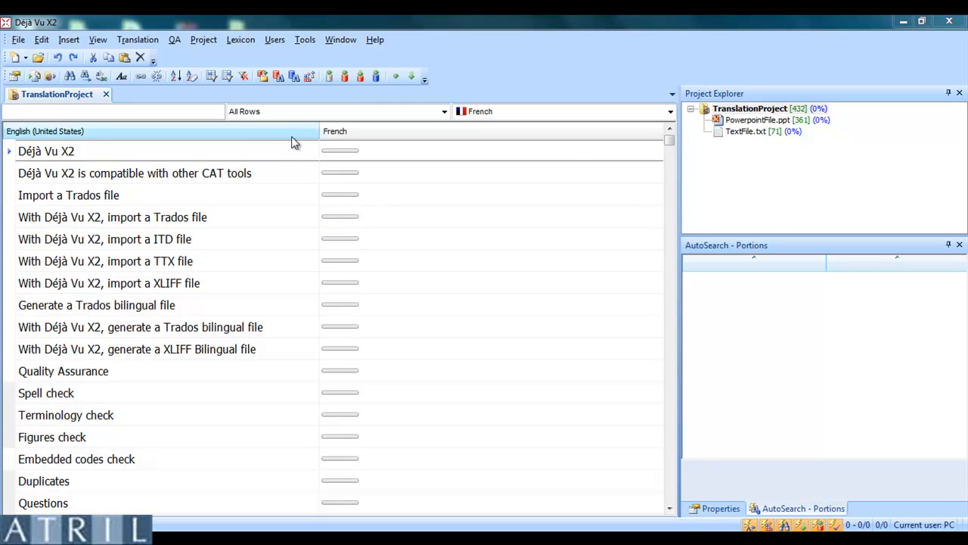
# Step: Browse the Lexicon commands, then show the Tools list with analysis and word count
pyautogui.click(240, 39)
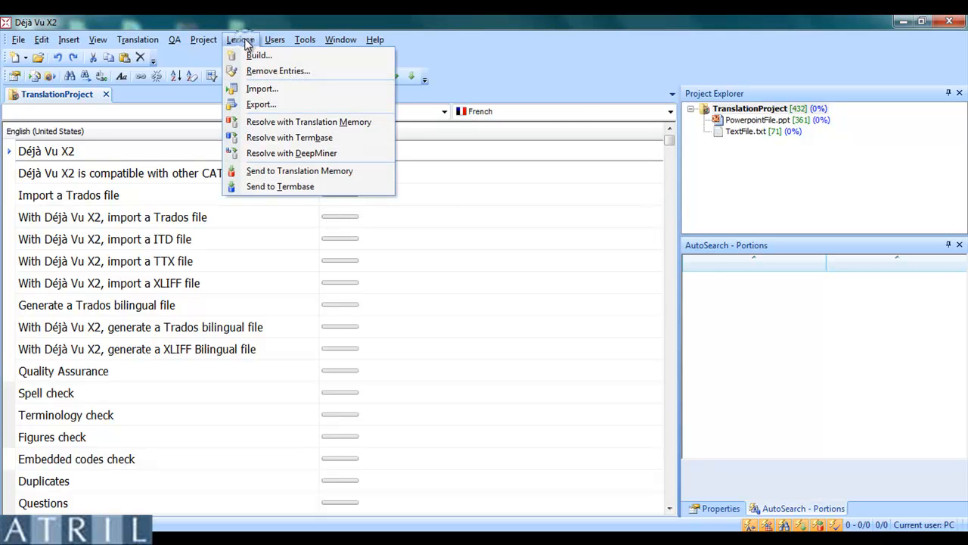
pyautogui.moveTo(259, 55)
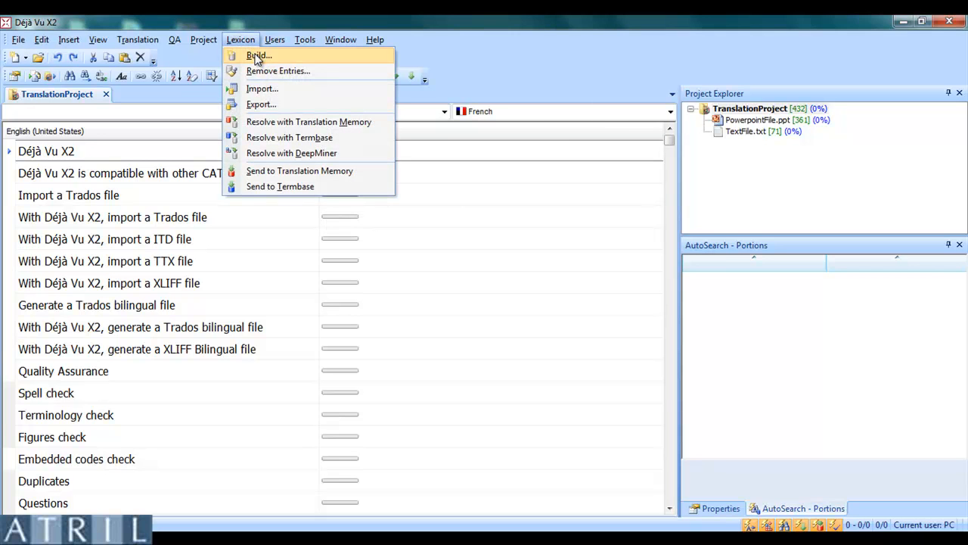
pyautogui.click(305, 39)
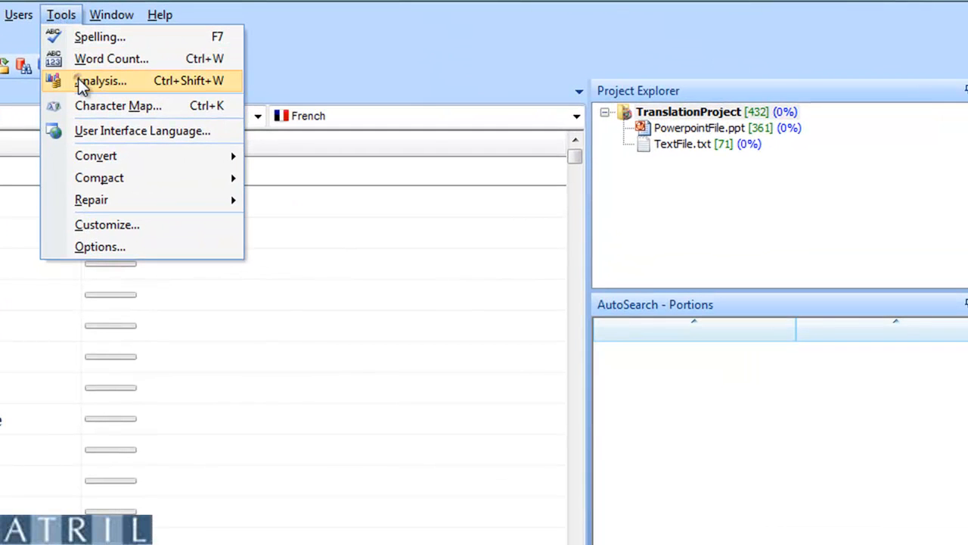
pyautogui.click(100, 82)
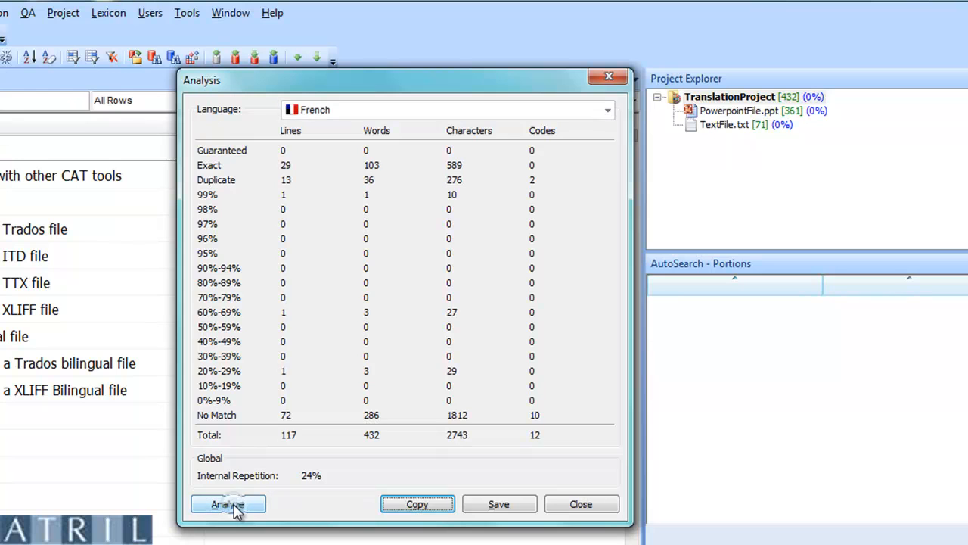
pyautogui.moveTo(295, 504)
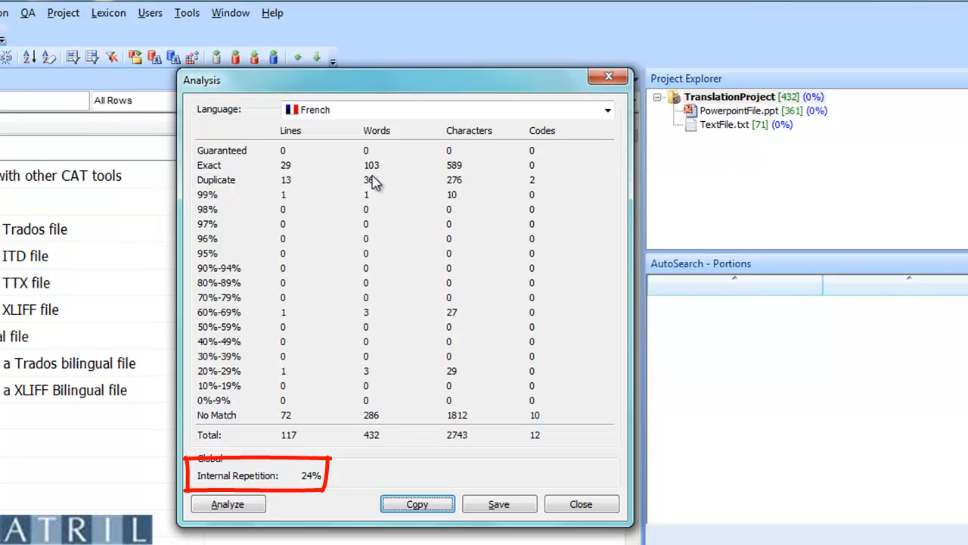
pyautogui.moveTo(371, 184)
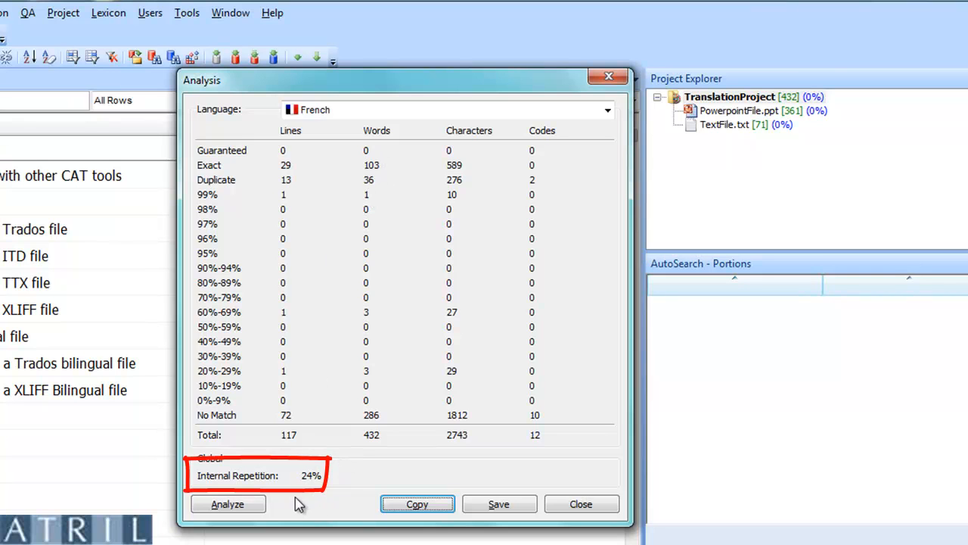
pyautogui.moveTo(324, 500)
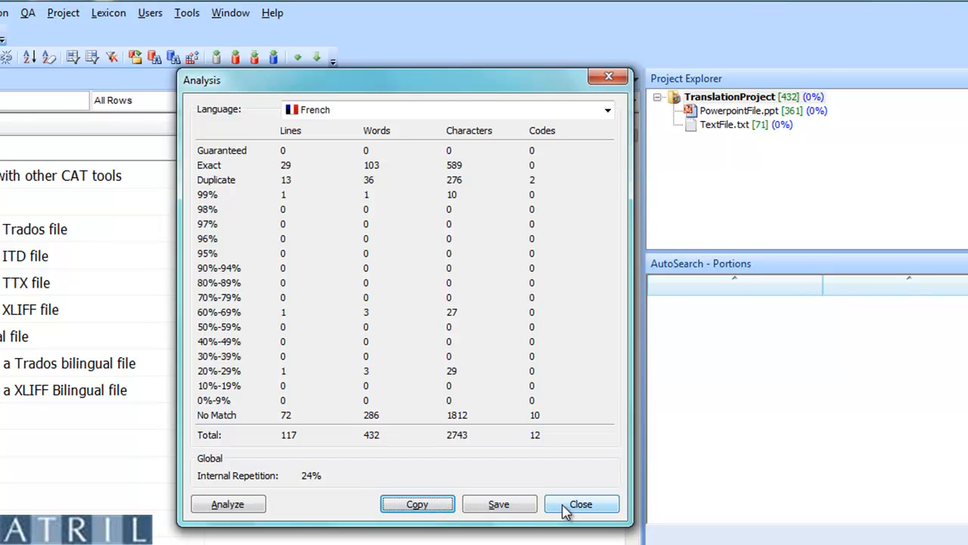
pyautogui.click(581, 504)
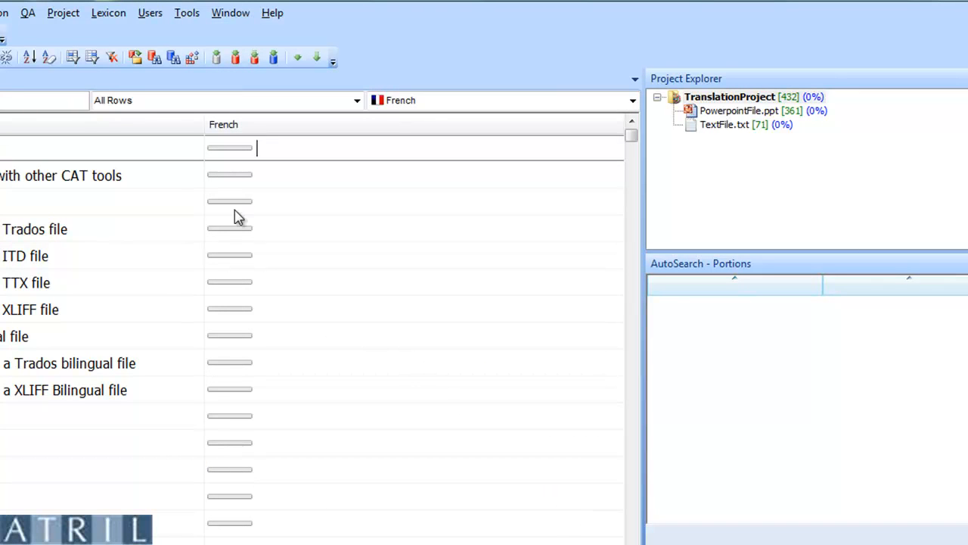
# Step: Build the lexicon from all files with at most 3 words per entry, adding 518 entries
pyautogui.click(109, 12)
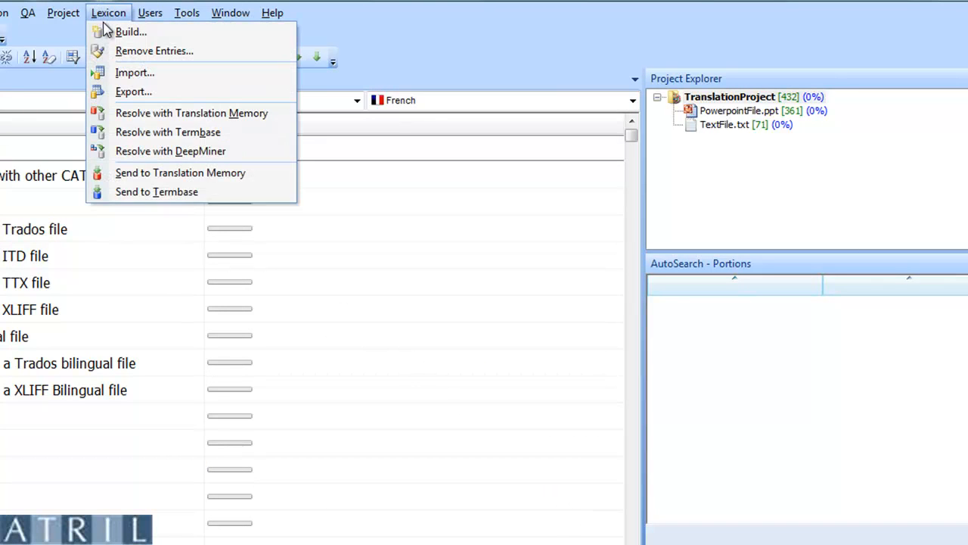
pyautogui.click(131, 30)
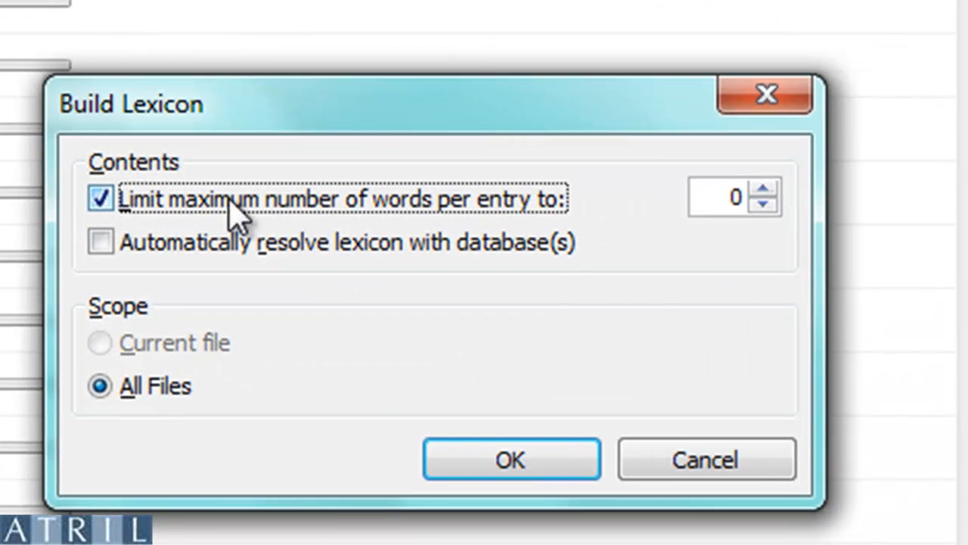
pyautogui.click(766, 188)
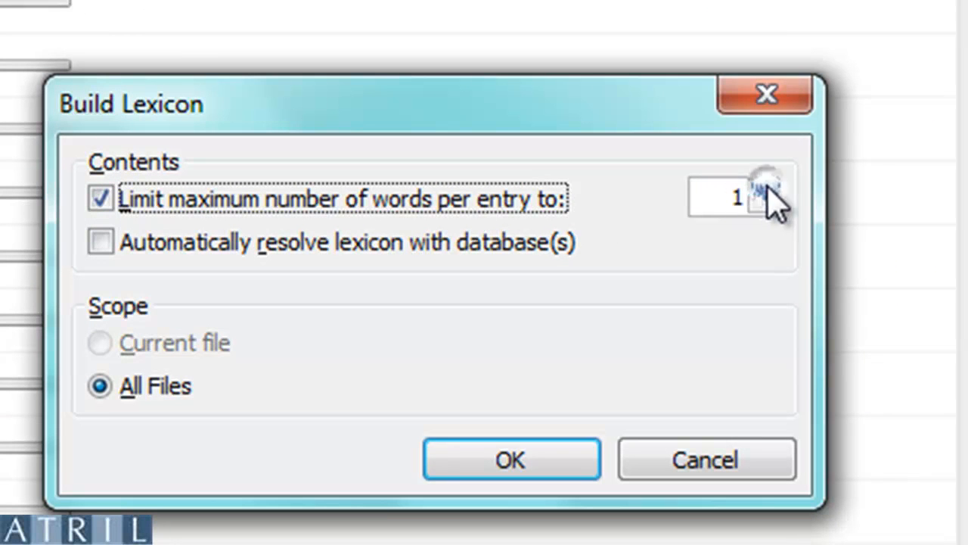
pyautogui.click(765, 188)
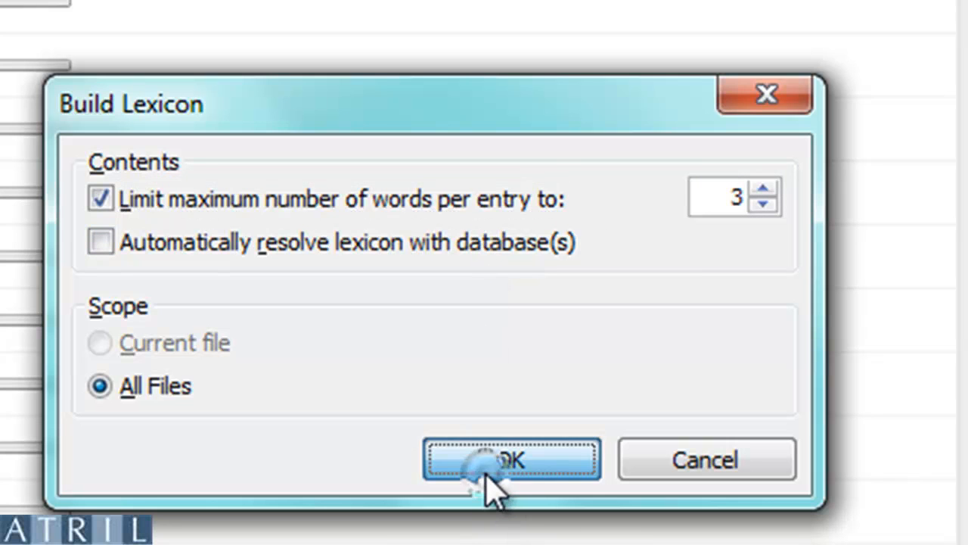
pyautogui.click(511, 459)
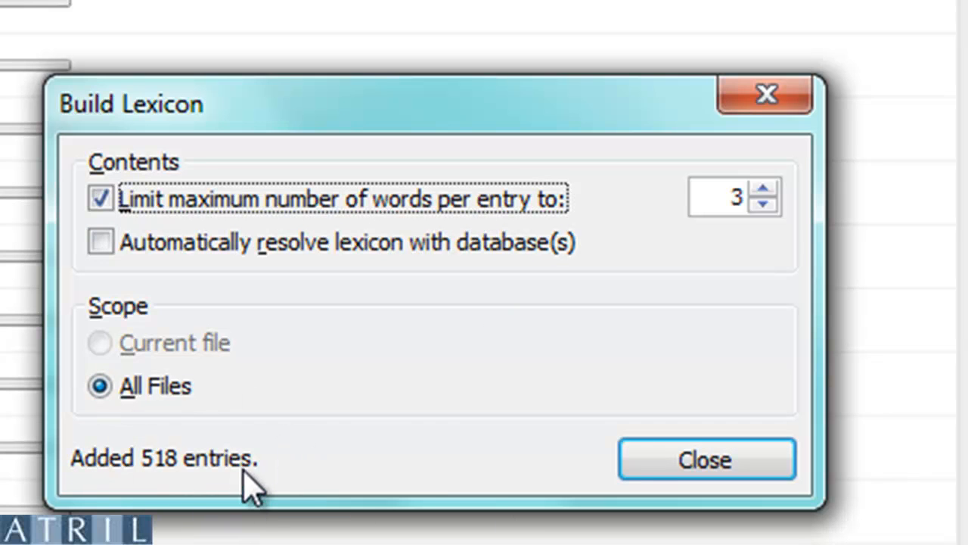
pyautogui.moveTo(705, 459)
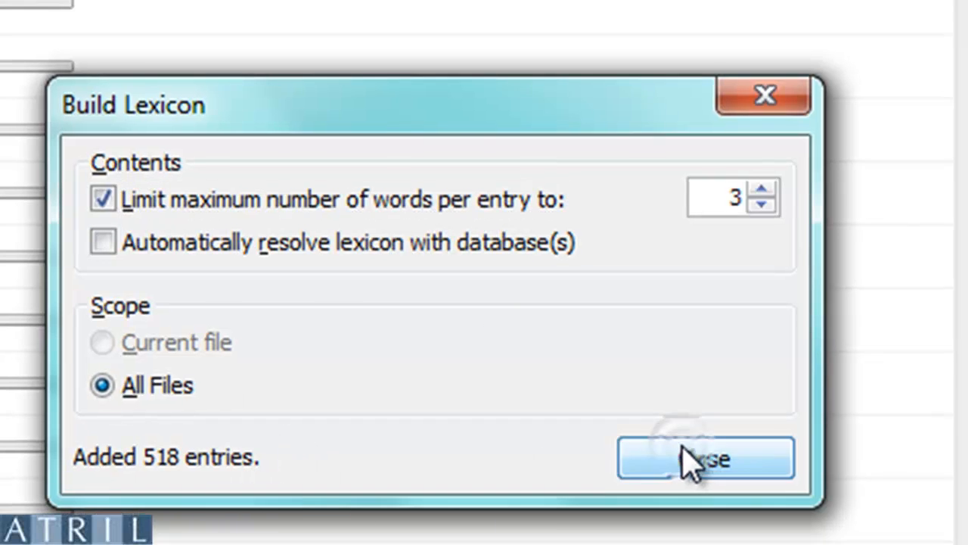
pyautogui.click(705, 457)
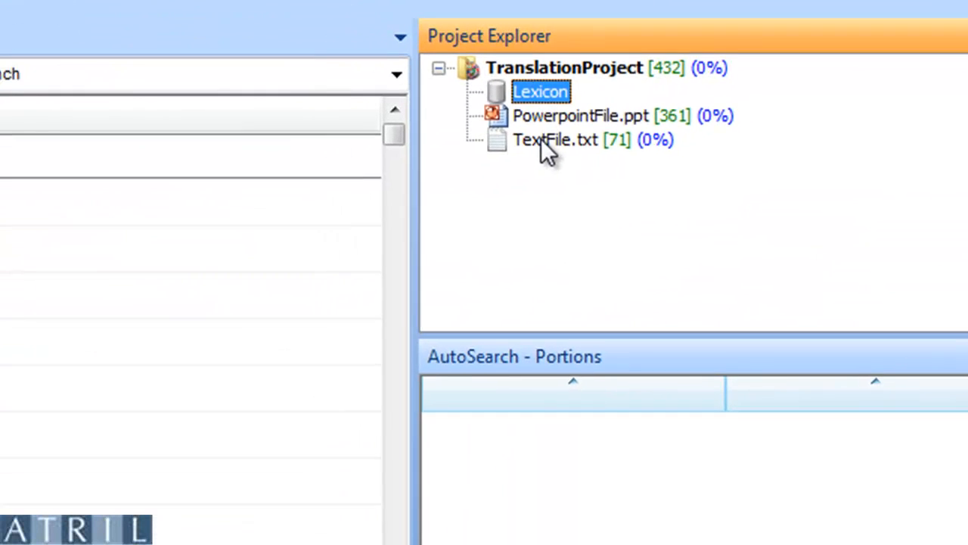
# Step: Delete the filler rows check, a, the, mark, or and Figures, leaving 512 lexicon entries
pyautogui.doubleClick(541, 90)
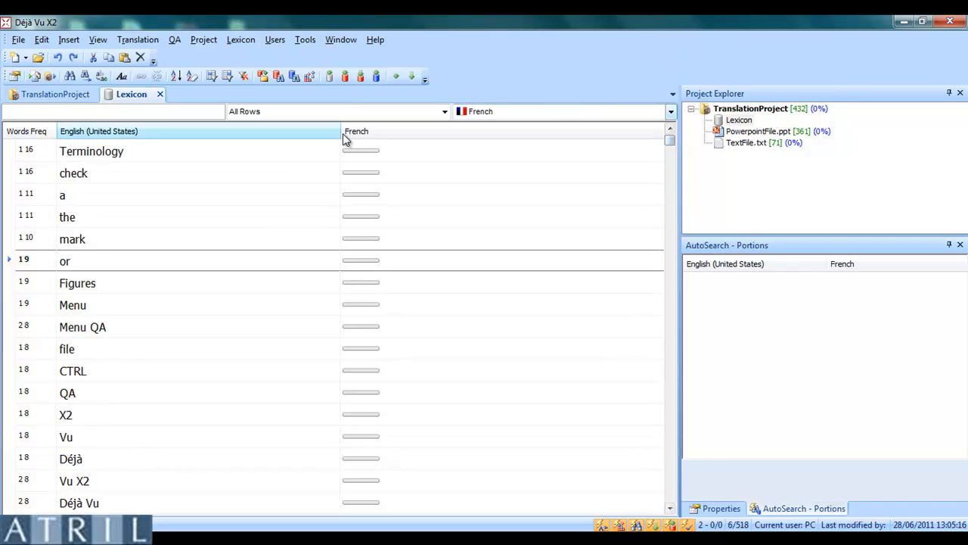
pyautogui.click(91, 152)
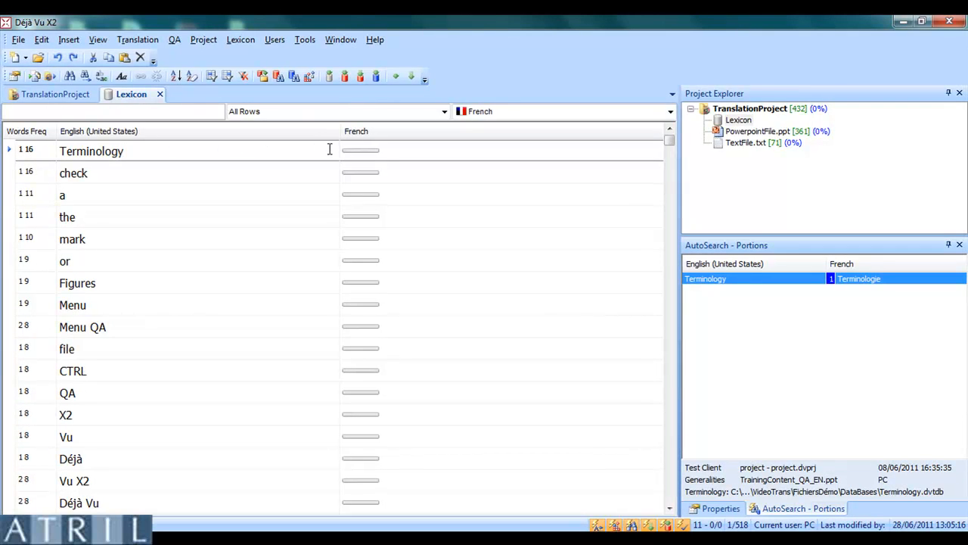
pyautogui.moveTo(394, 180)
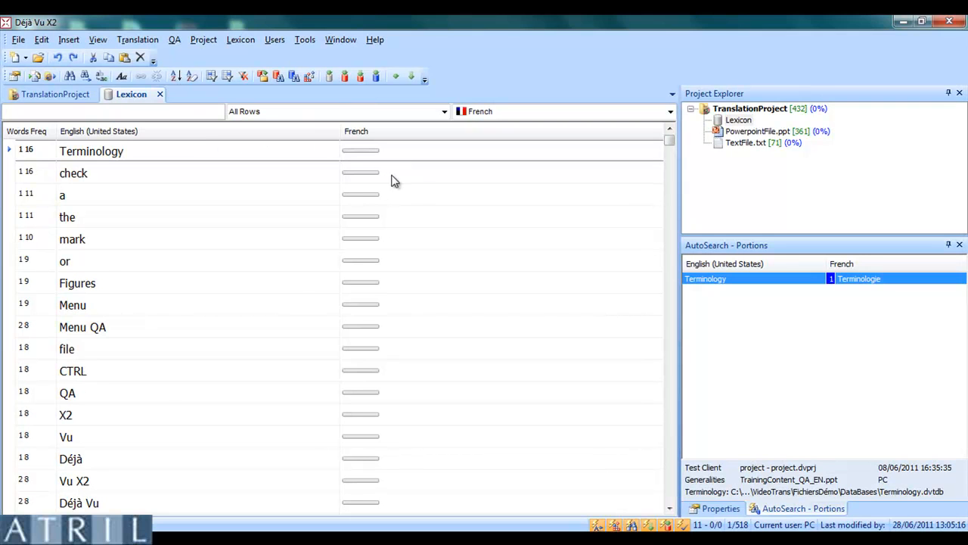
pyautogui.click(73, 172)
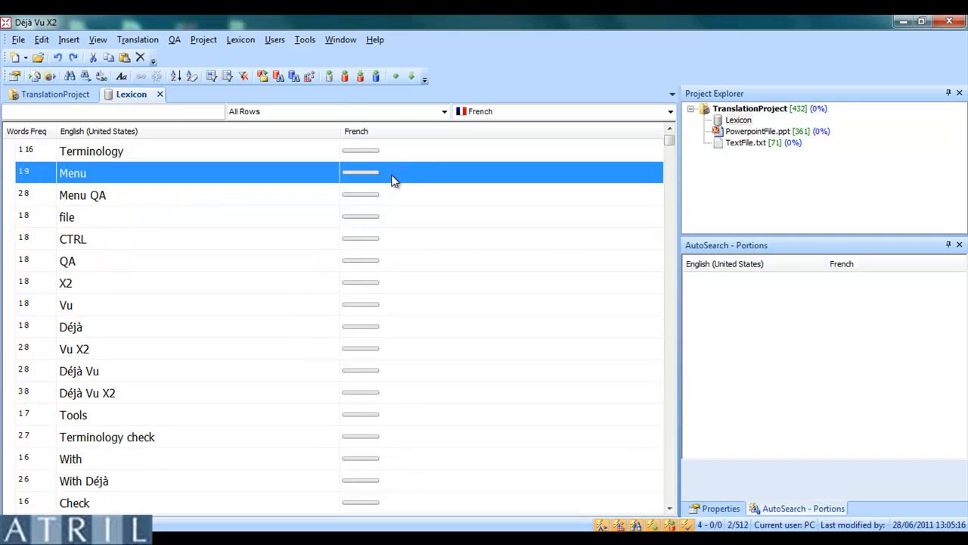
# Step: Enter French targets Terminologie, Menu, Menu AQ, Déjà Vu, Déjà Vu X2 and Codes imbriqués
pyautogui.click(91, 151)
pyautogui.write('Terminologie')
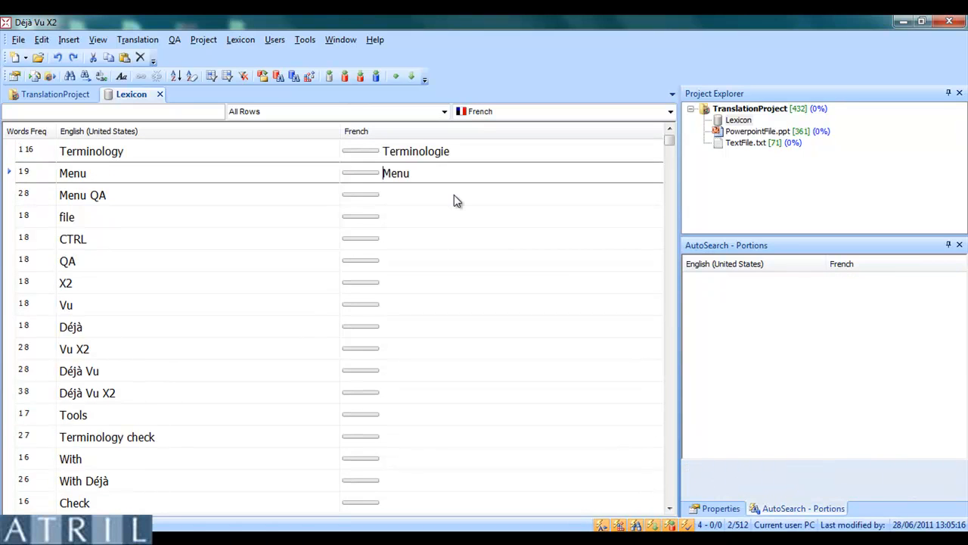
pyautogui.scroll(-3)
pyautogui.write('Menu')
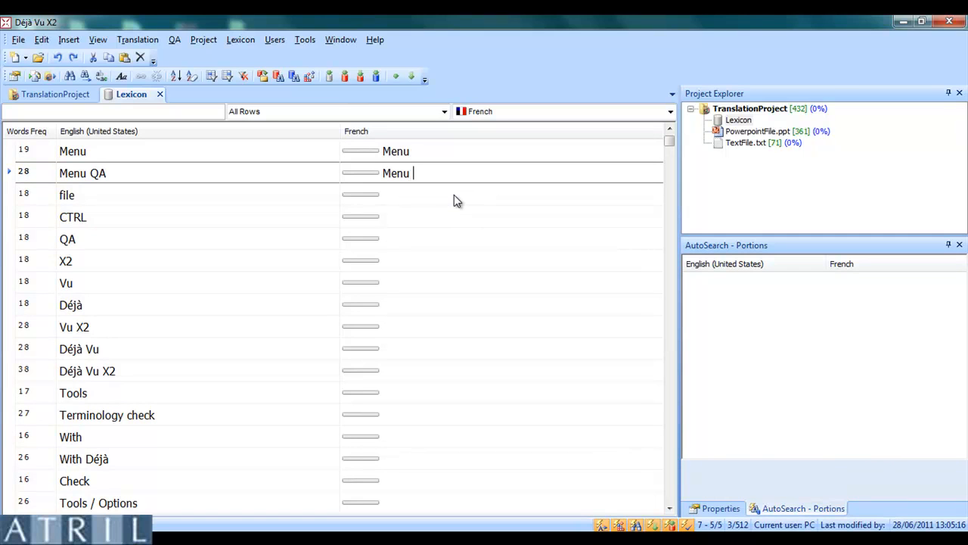
pyautogui.write('QA')
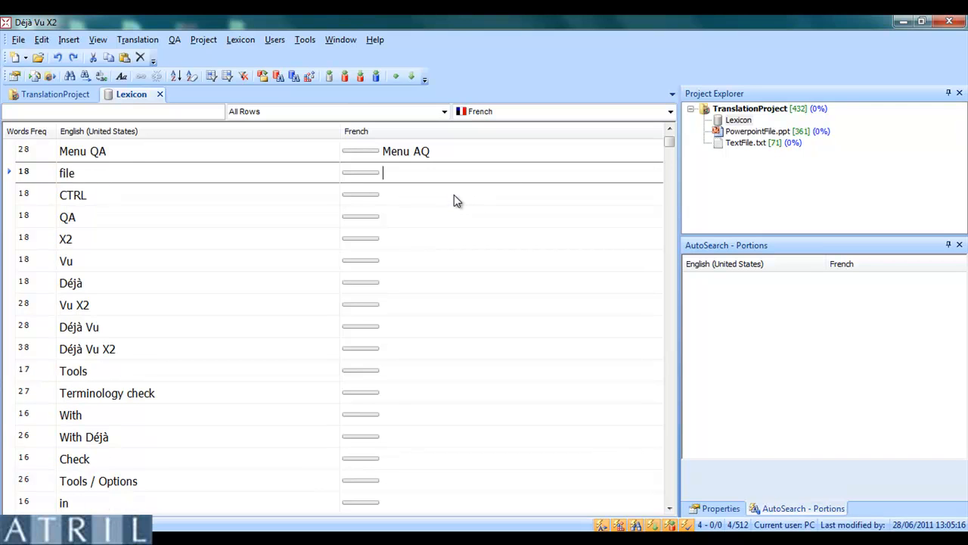
pyautogui.scroll(-3)
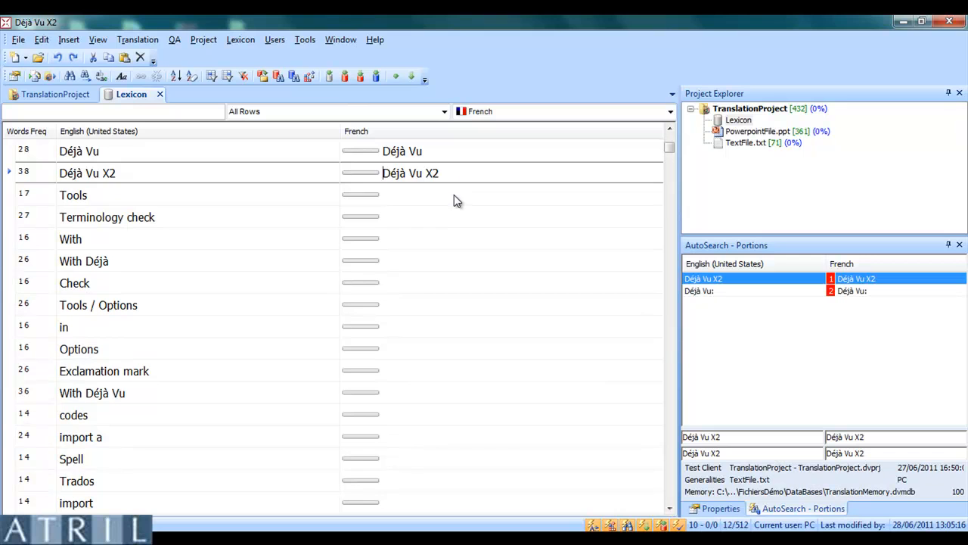
pyautogui.moveTo(453, 296)
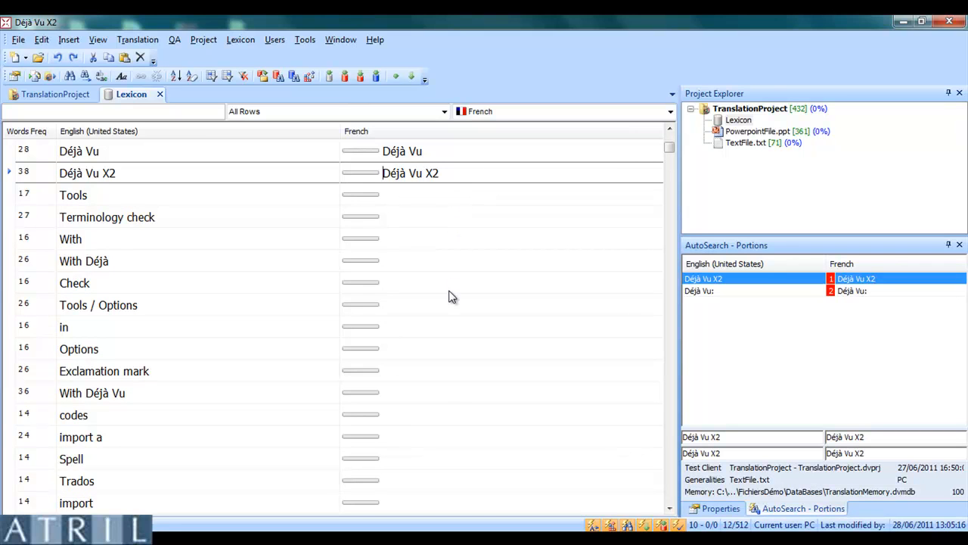
pyautogui.moveTo(450, 490)
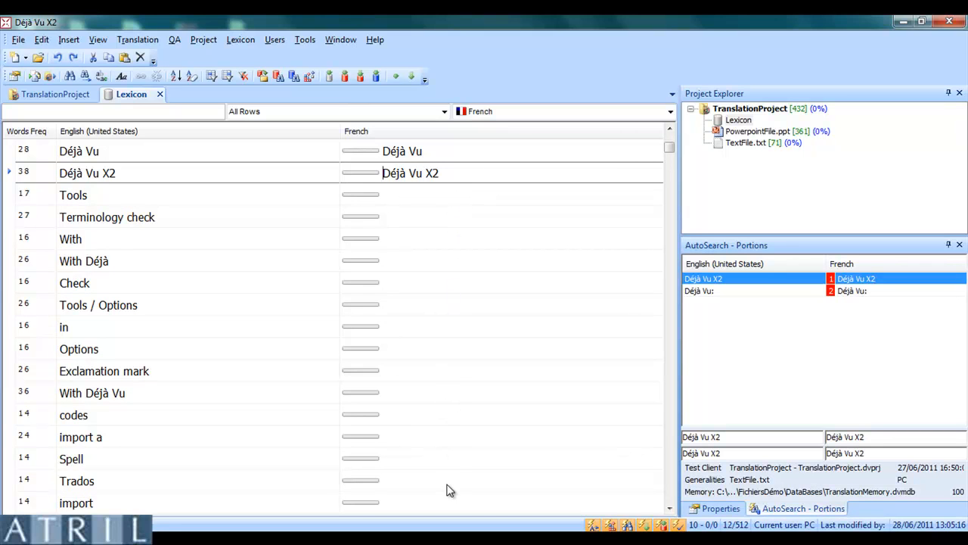
pyautogui.scroll(-3)
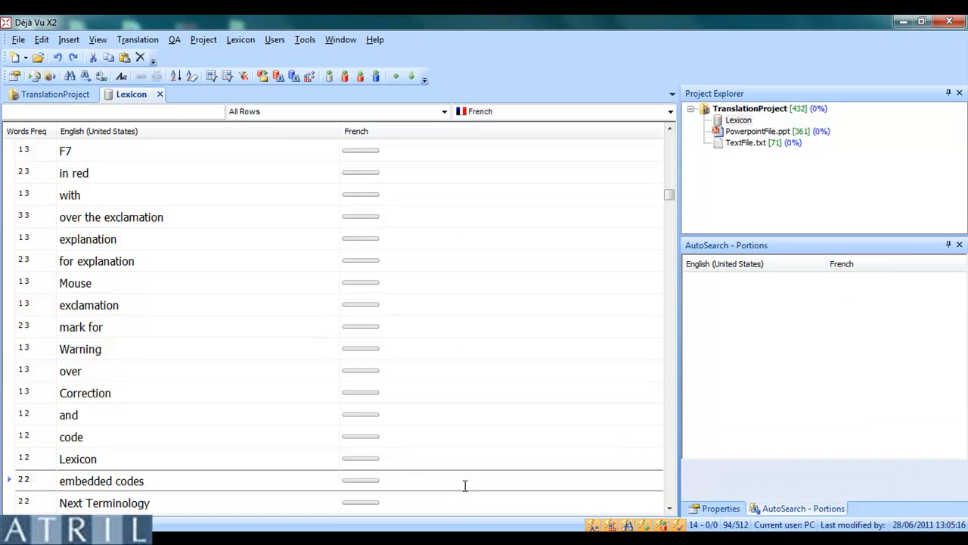
pyautogui.write('Codes imbr')
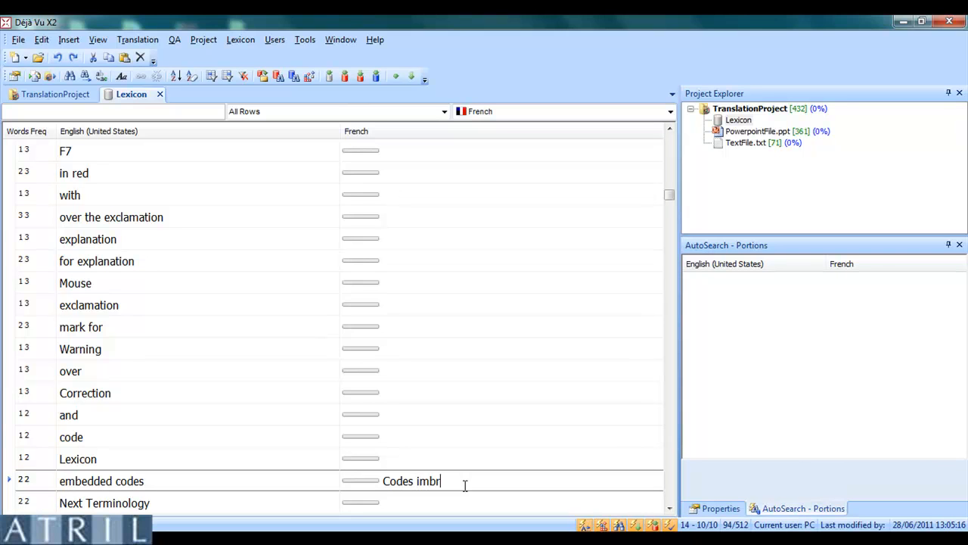
pyautogui.write('iqués')
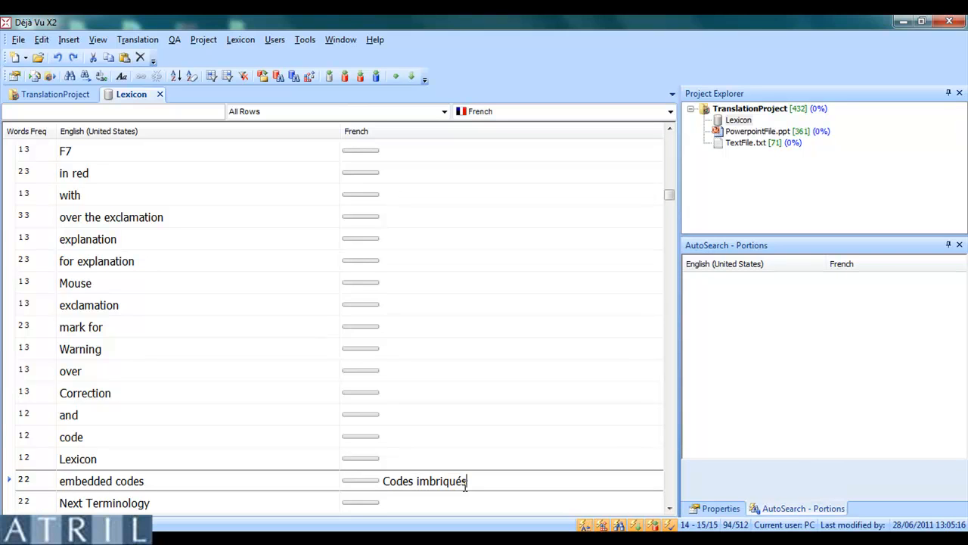
pyautogui.moveTo(490, 334)
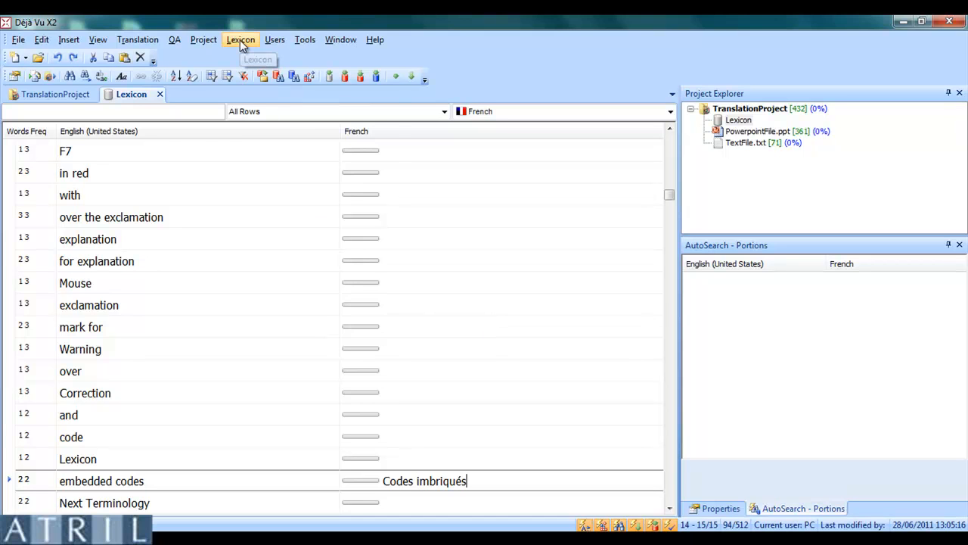
# Step: Remove all rows with empty French targets, deleting 506 entries and keeping six pairs
pyautogui.click(241, 39)
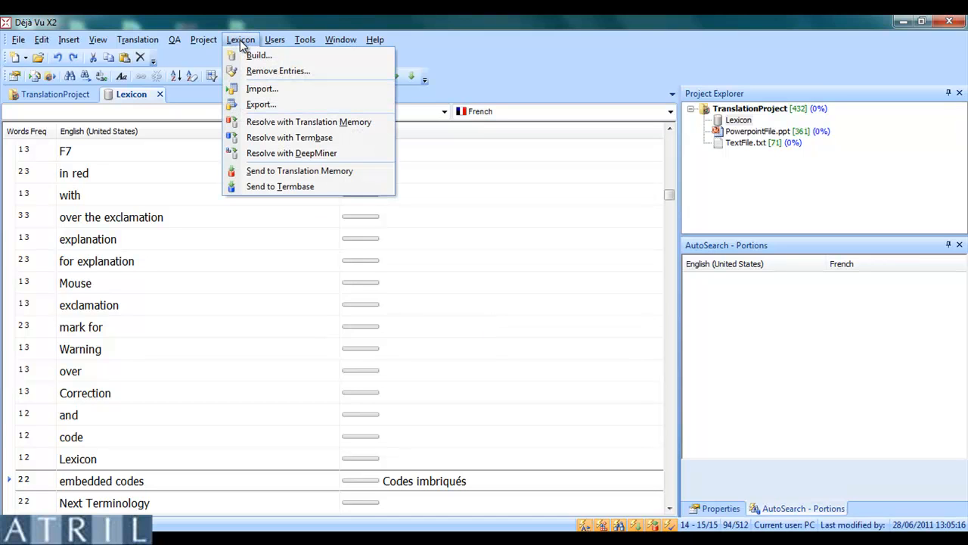
pyautogui.moveTo(278, 71)
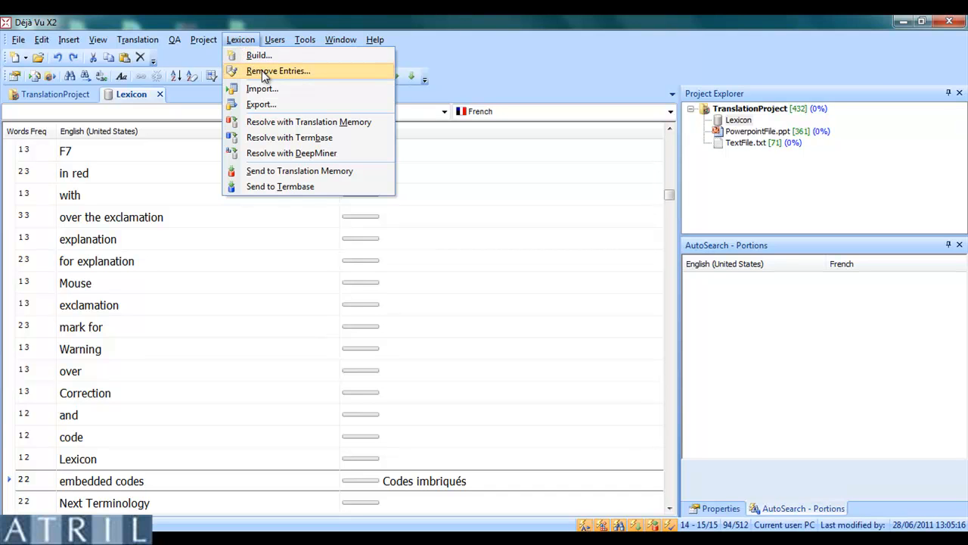
pyautogui.click(278, 71)
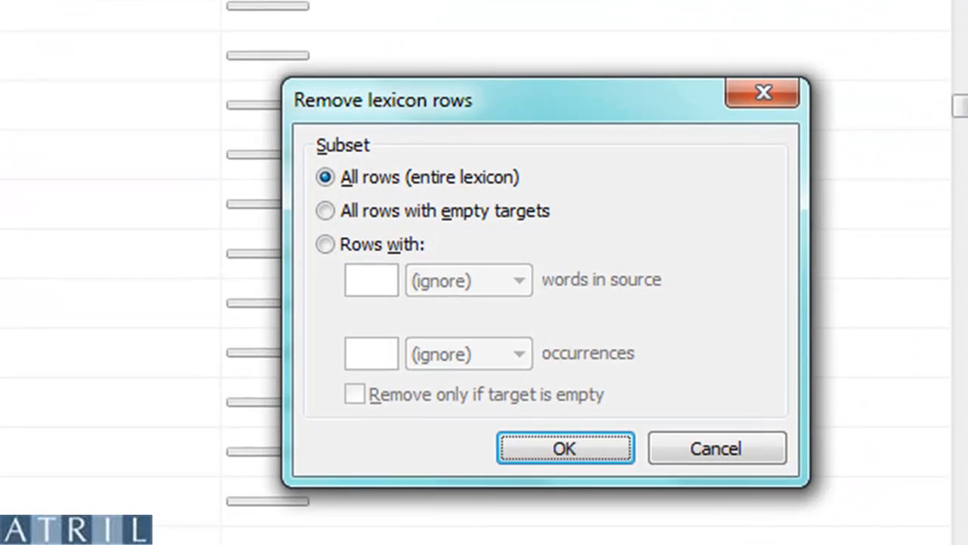
pyautogui.click(325, 211)
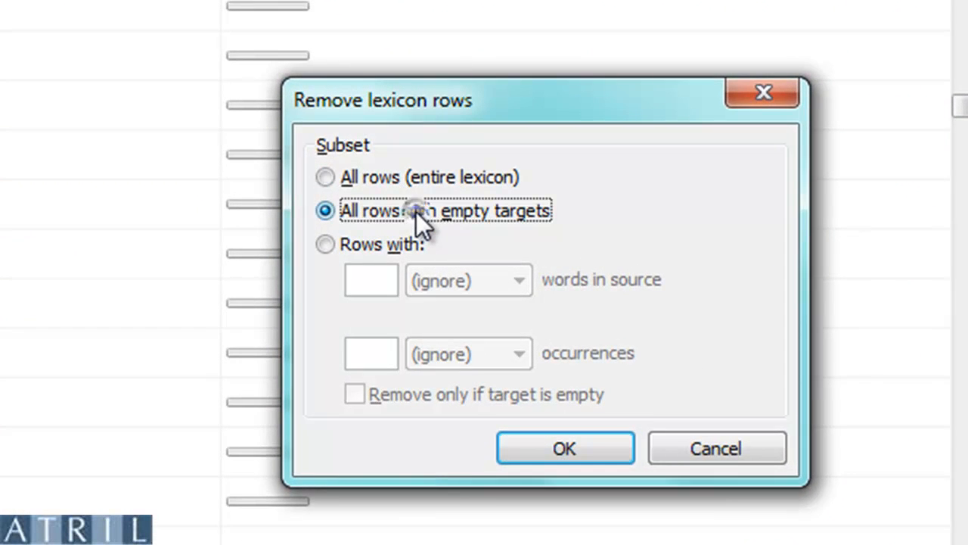
pyautogui.moveTo(447, 227)
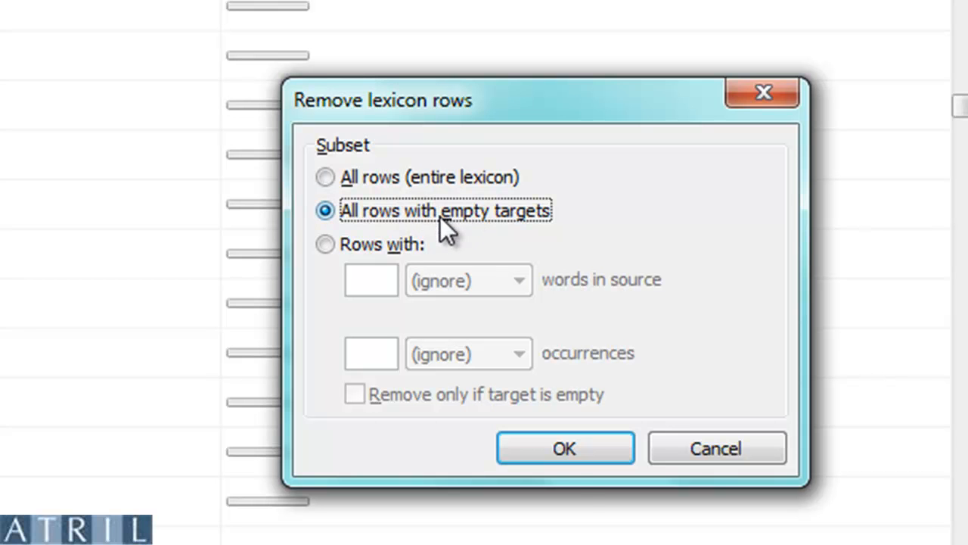
pyautogui.click(564, 448)
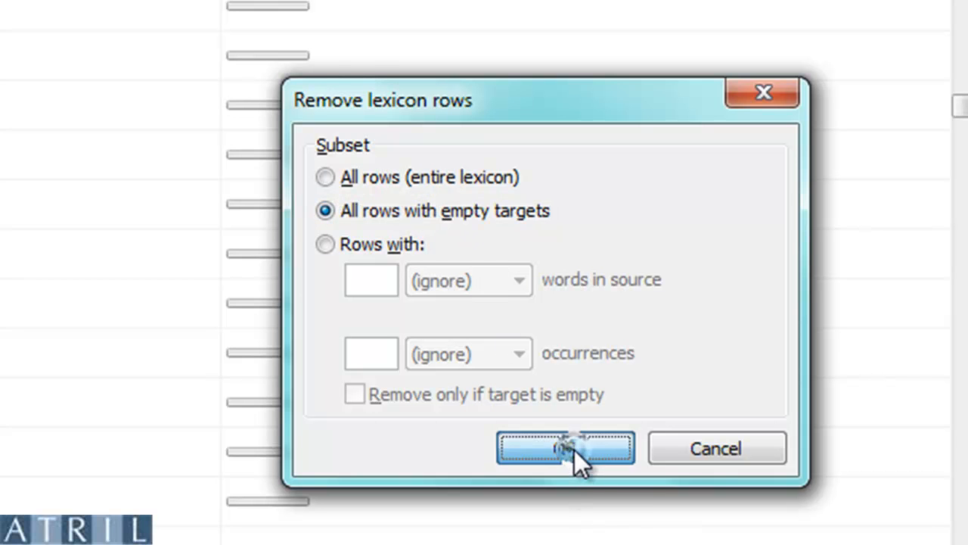
pyautogui.click(566, 448)
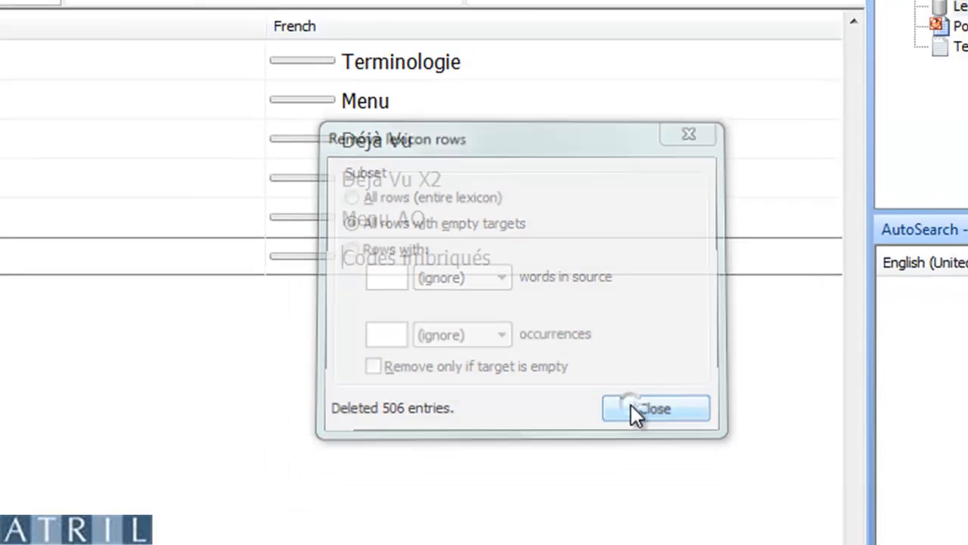
pyautogui.click(655, 408)
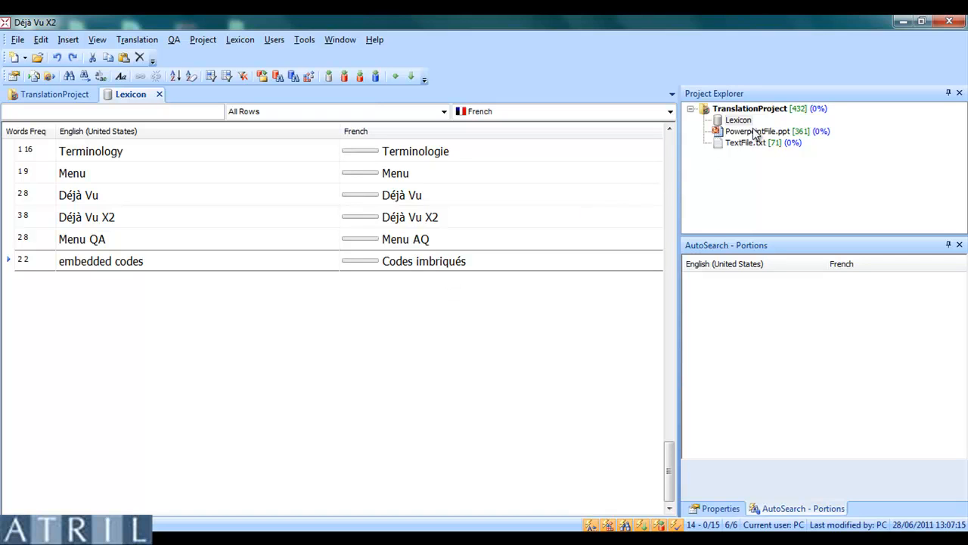
pyautogui.moveTo(749, 113)
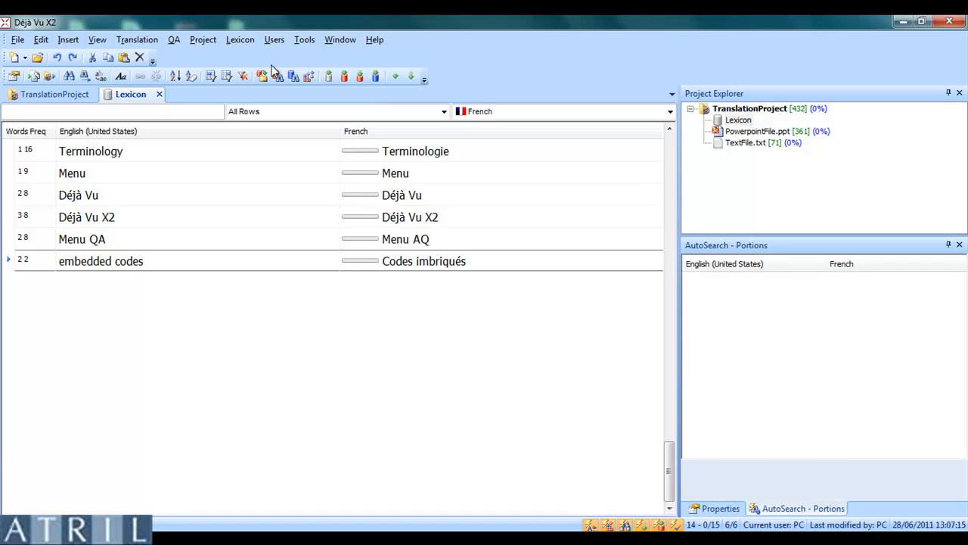
# Step: Add the pair CAT tools – outils de TAO from the compatibility sentence to the lexicon
pyautogui.click(159, 94)
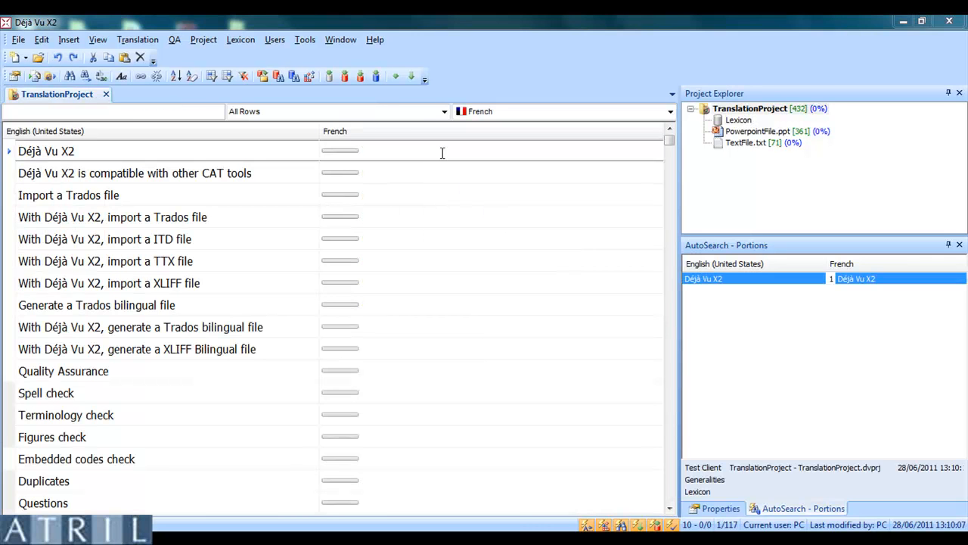
pyautogui.click(135, 173)
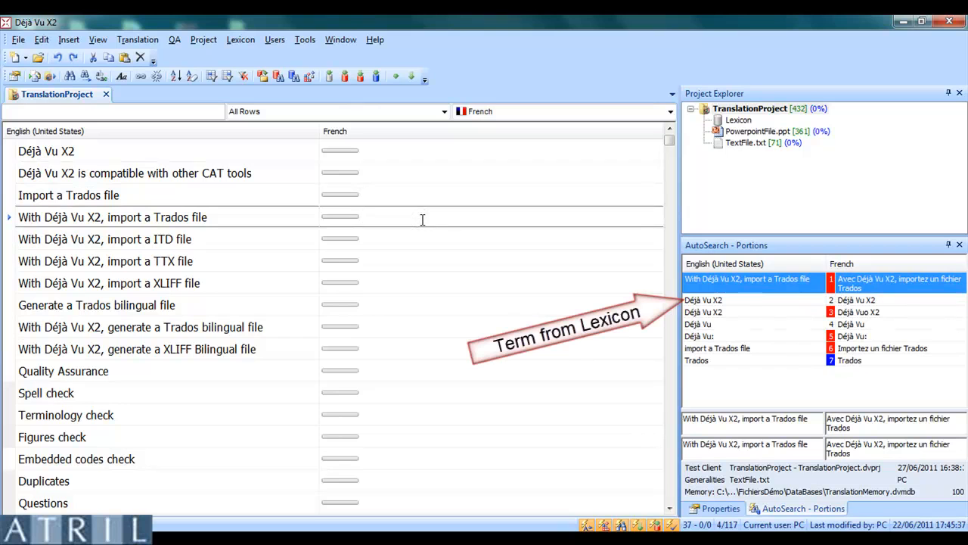
pyautogui.moveTo(442, 242)
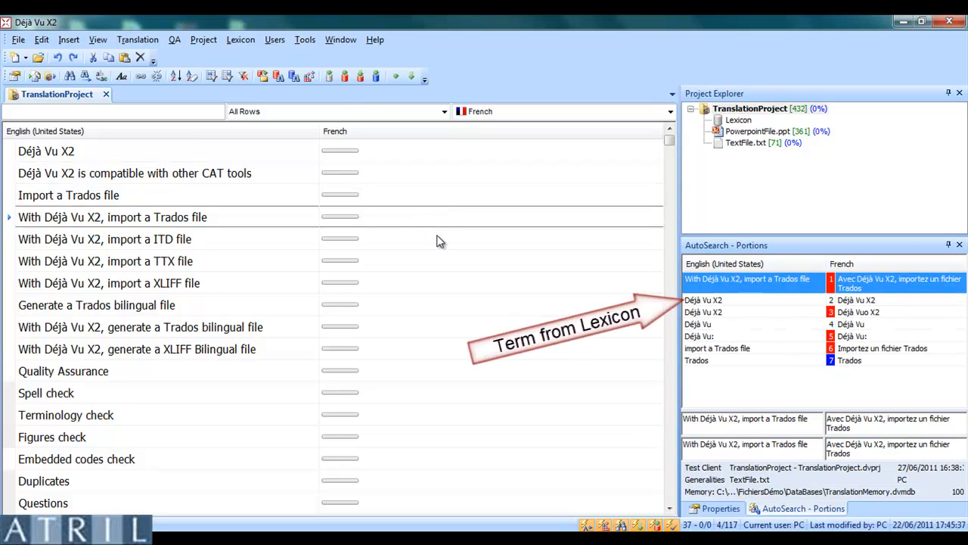
pyautogui.click(415, 173)
pyautogui.write("Déjà Vu X2 est compatible avec d'autres outils de TAO")
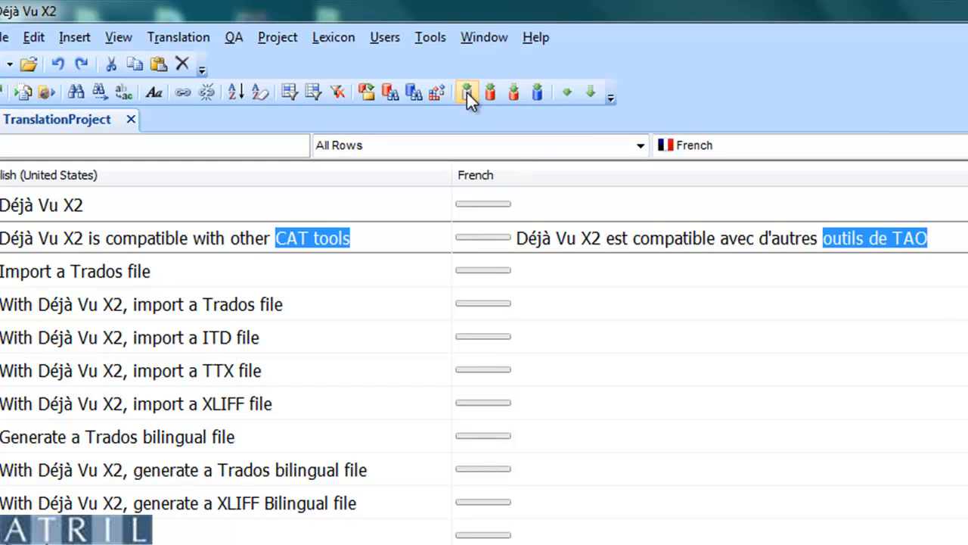
pyautogui.moveTo(466, 92)
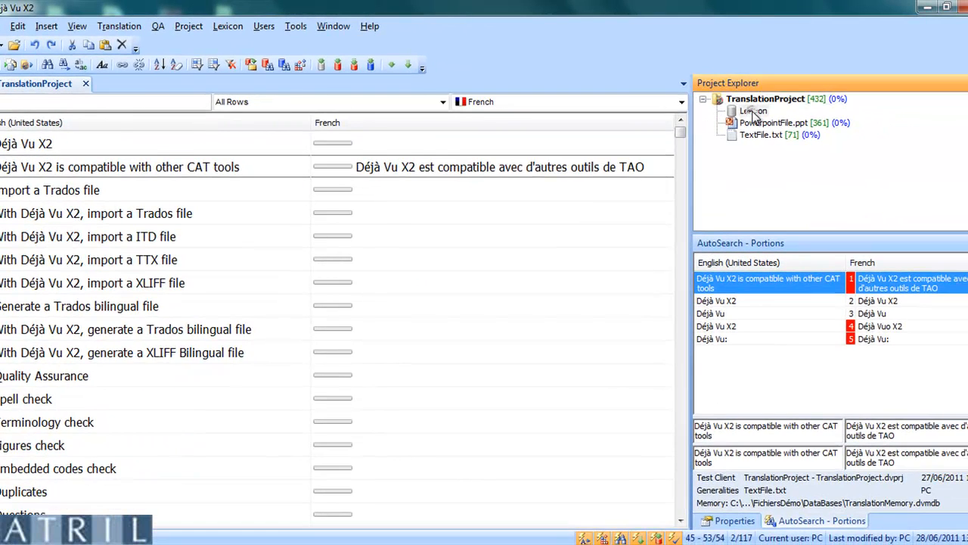
pyautogui.doubleClick(753, 111)
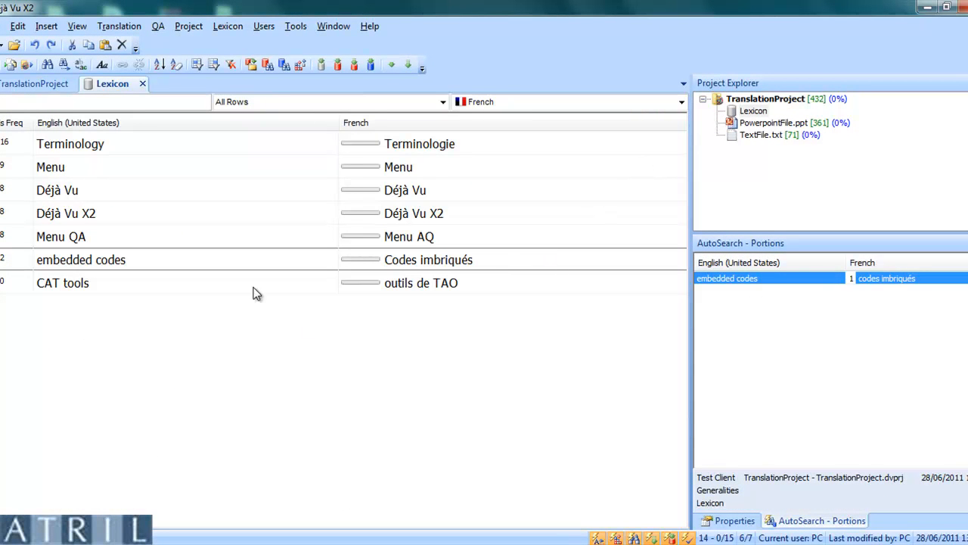
pyautogui.moveTo(406, 292)
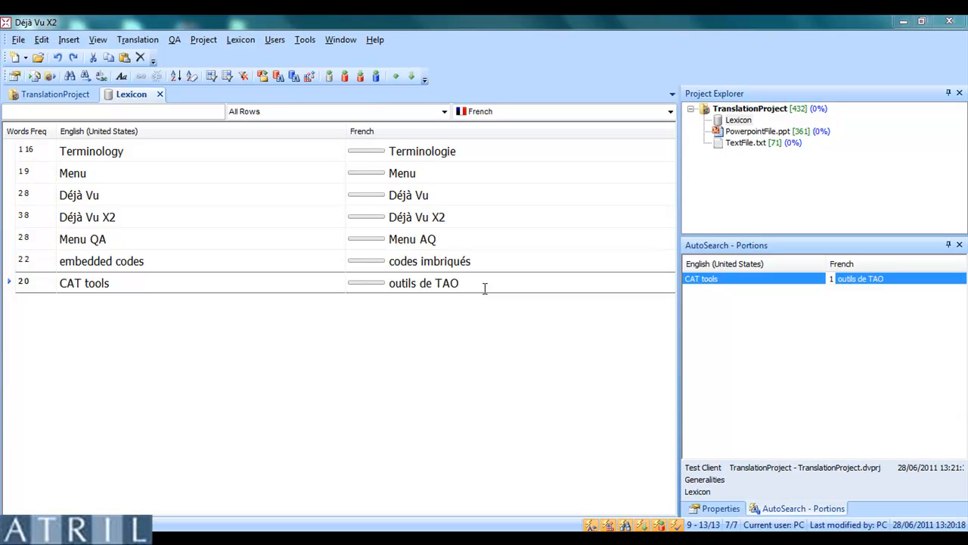
# Step: Return to the project grid where CAT tools shows as a recognised lexicon term
pyautogui.click(54, 94)
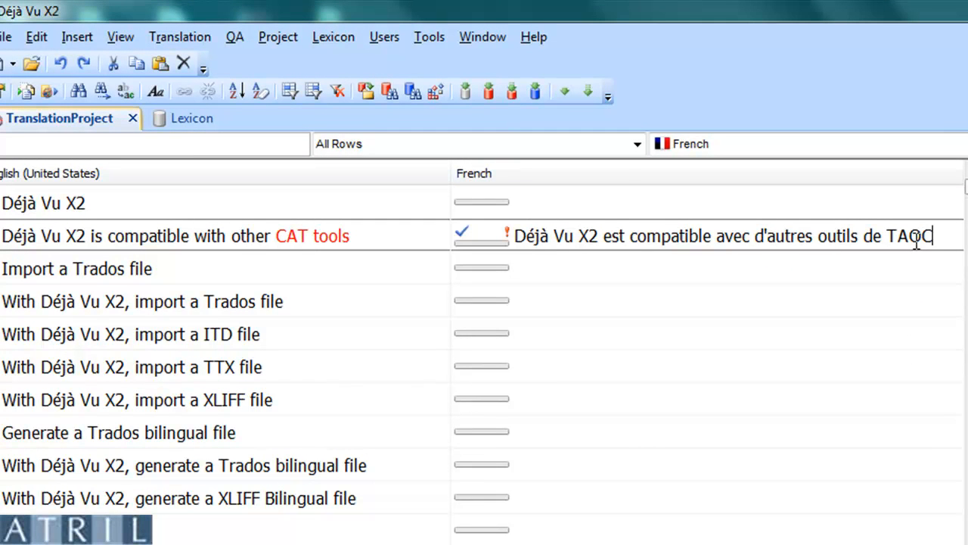
pyautogui.moveTo(511, 241)
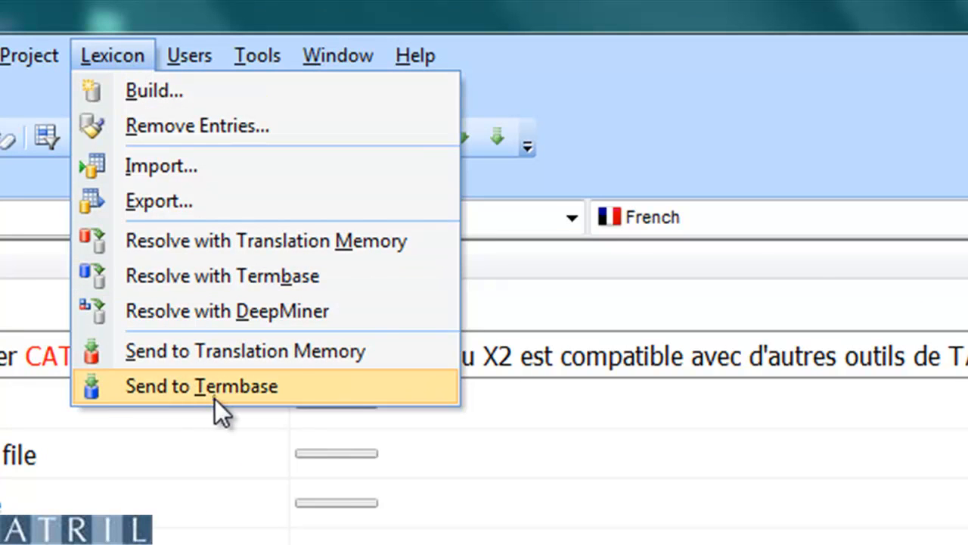
# Step: Send all seven lexicon entries to the termbase with default options and close the results
pyautogui.click(201, 386)
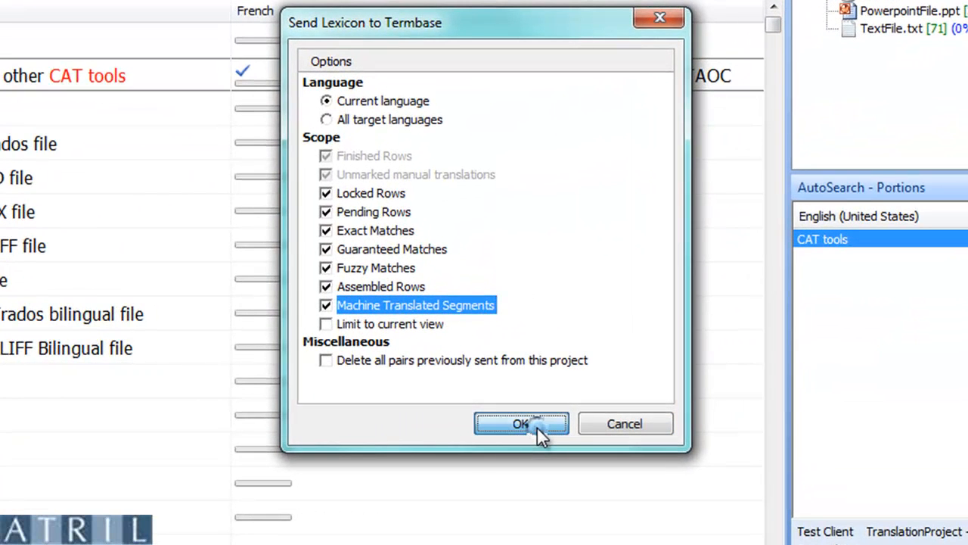
pyautogui.click(521, 424)
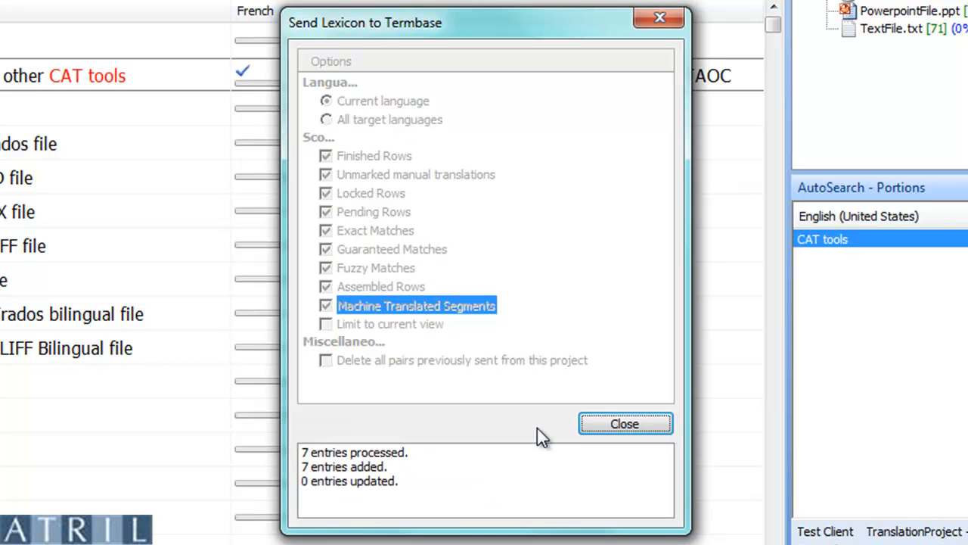
pyautogui.moveTo(427, 531)
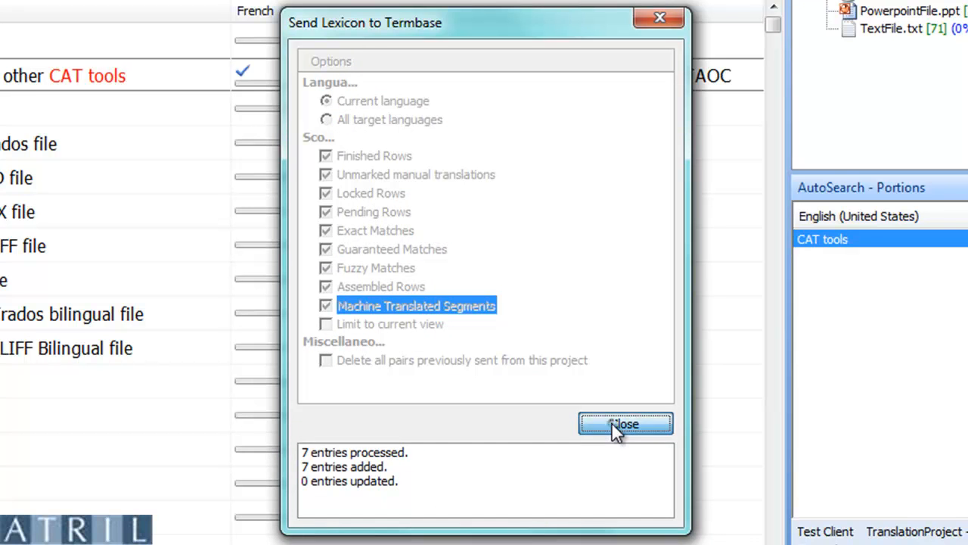
pyautogui.click(625, 423)
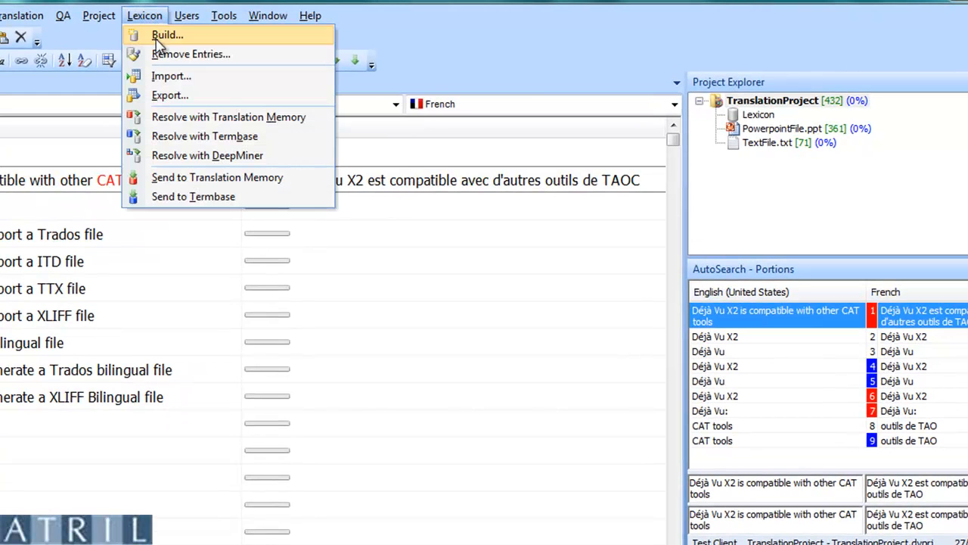
# Step: Export the lexicon as Excel 97/2000/XP to the file LexiconExport.xls
pyautogui.click(170, 94)
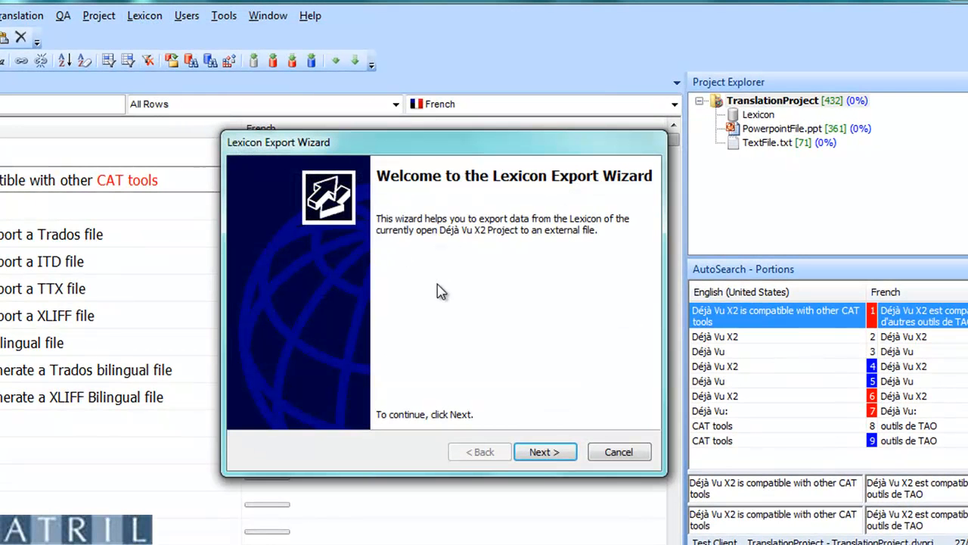
pyautogui.click(544, 451)
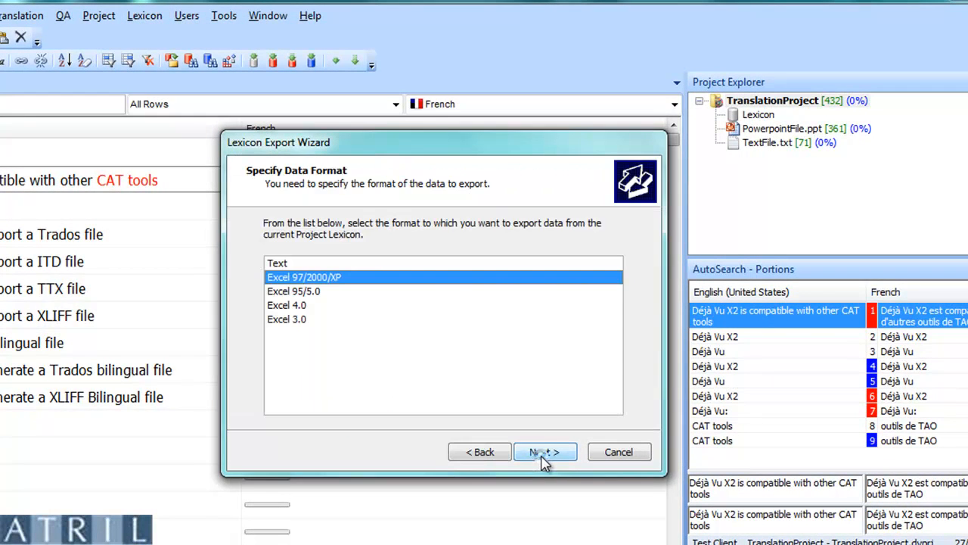
pyautogui.click(545, 451)
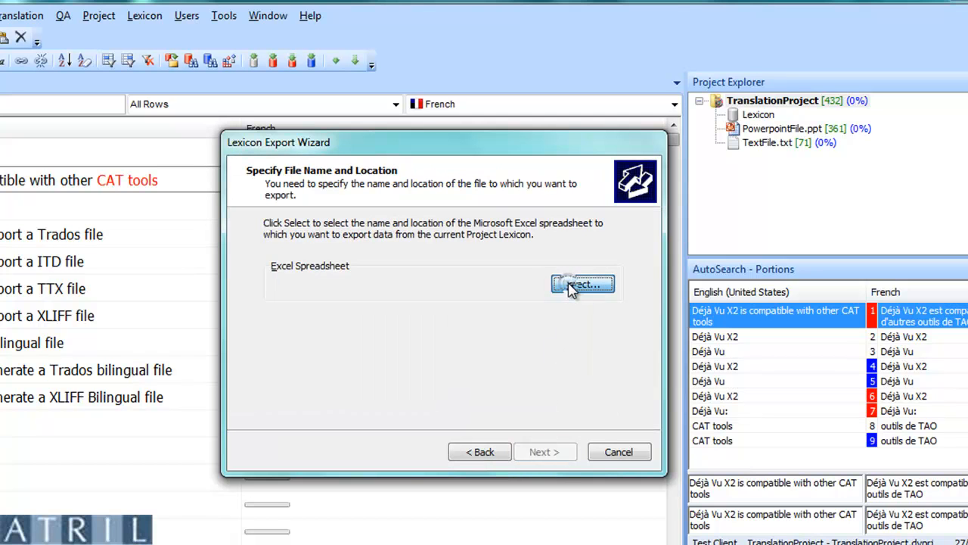
pyautogui.click(581, 284)
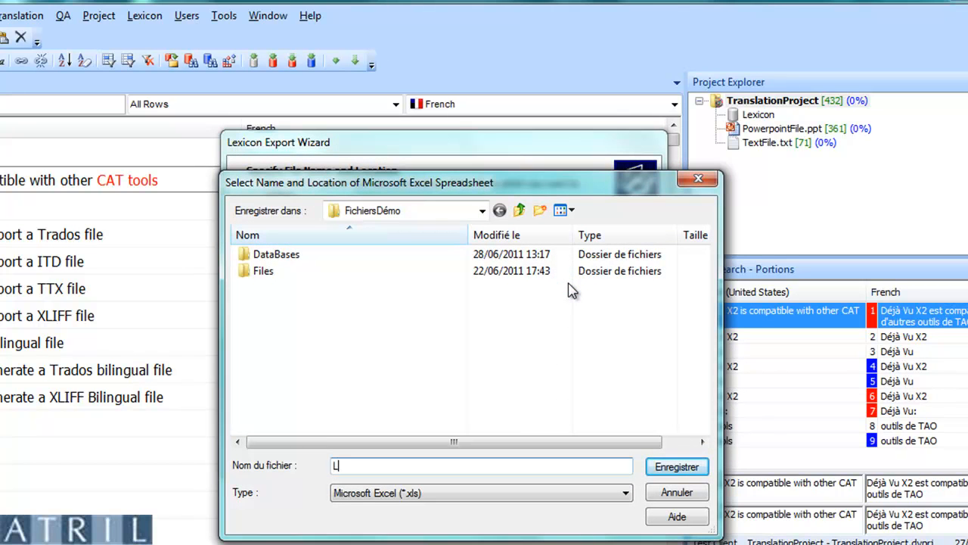
pyautogui.write('exicon')
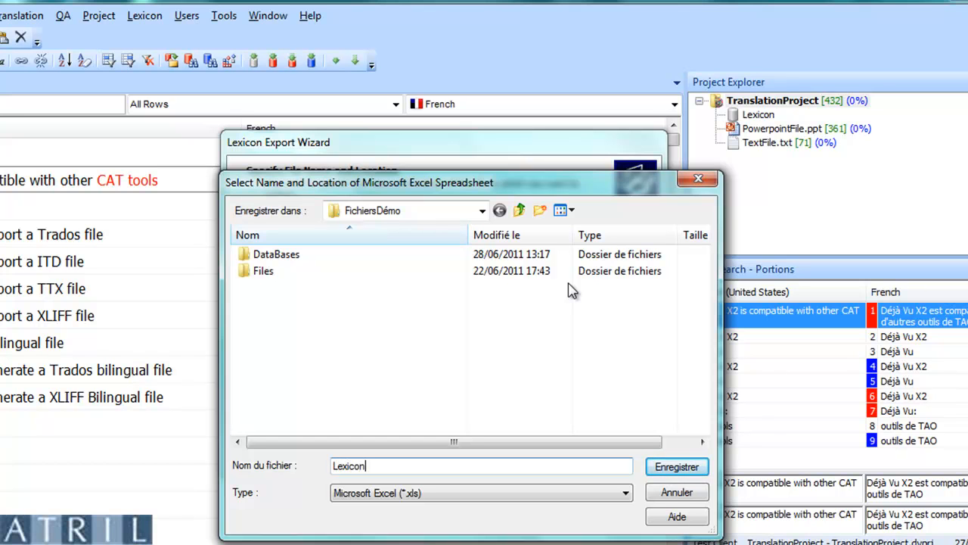
pyautogui.write('Export')
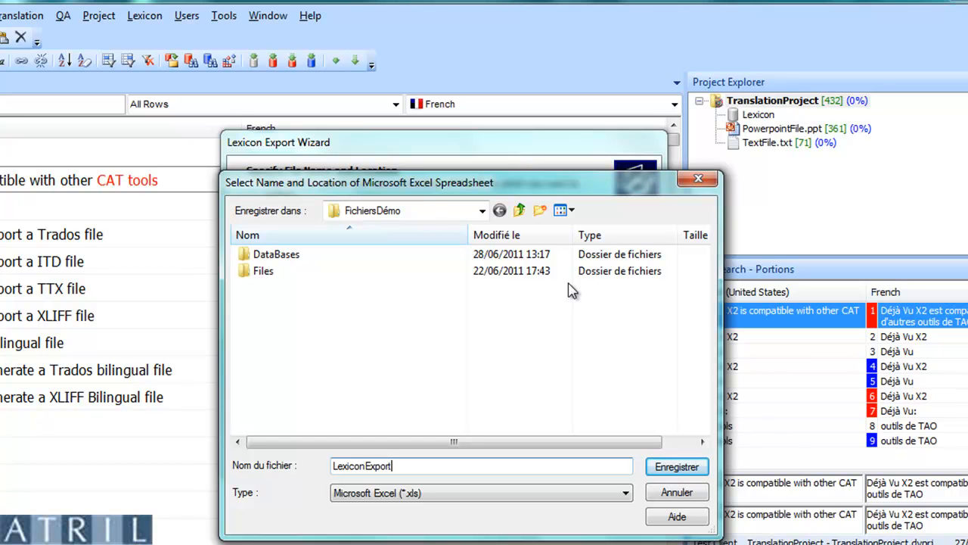
pyautogui.click(675, 466)
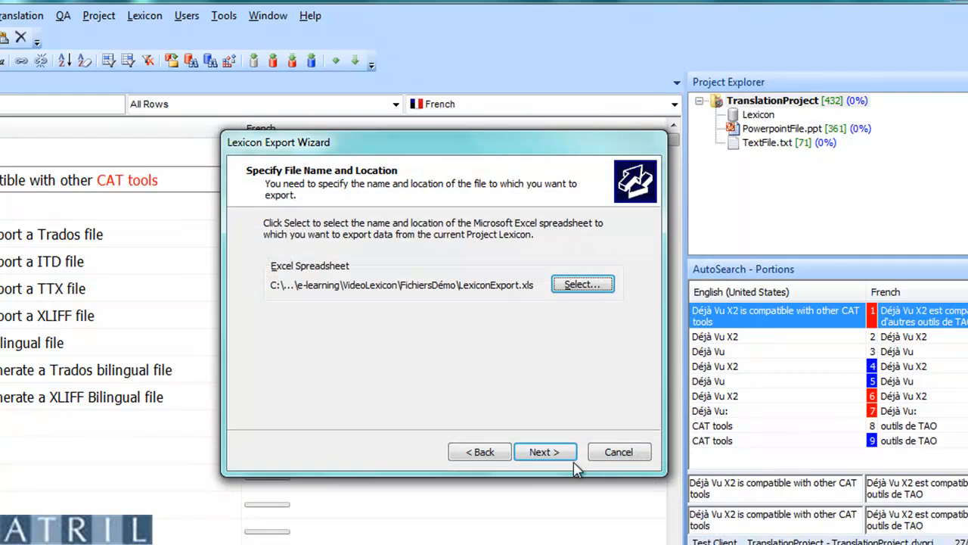
# Step: Keep the language choice and Lexicon worksheet, export the seven entries and close the wizard
pyautogui.click(544, 451)
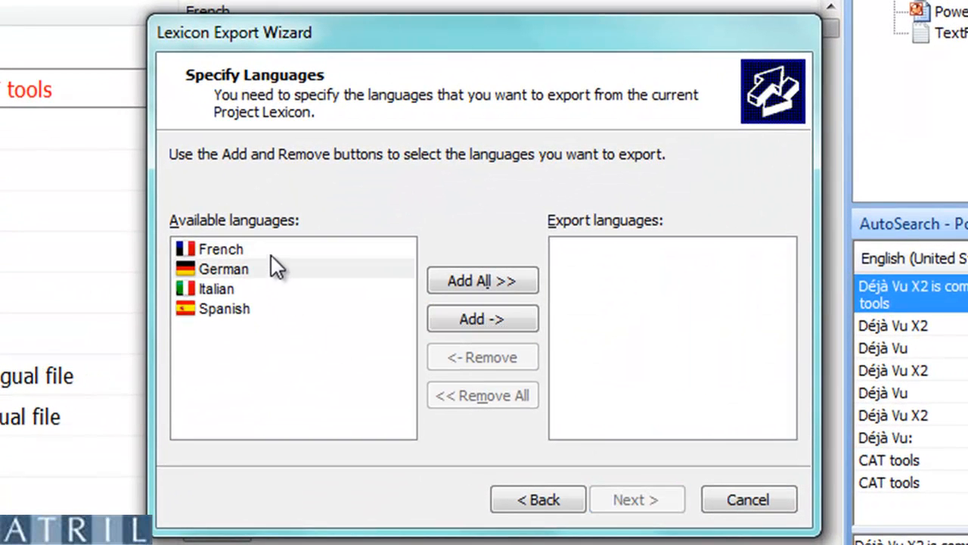
pyautogui.click(637, 500)
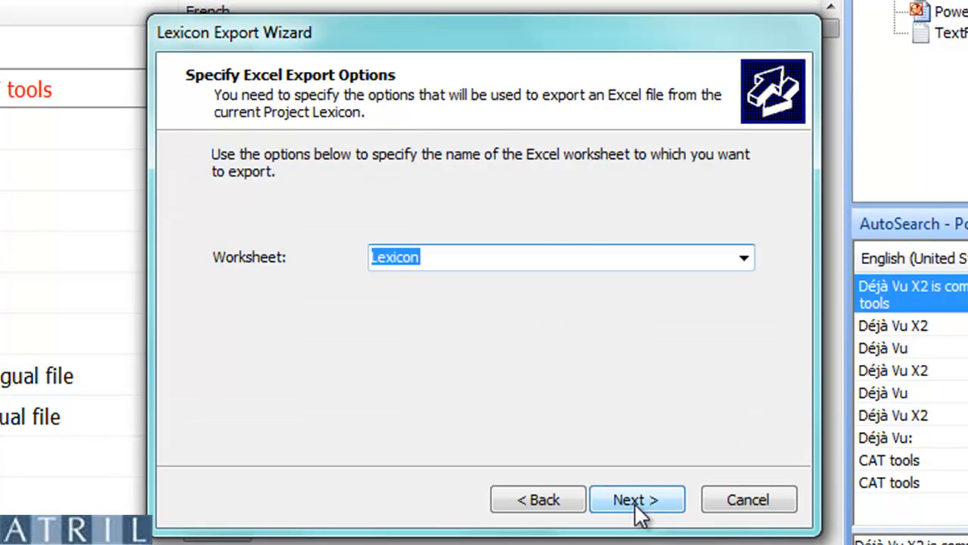
pyautogui.click(636, 499)
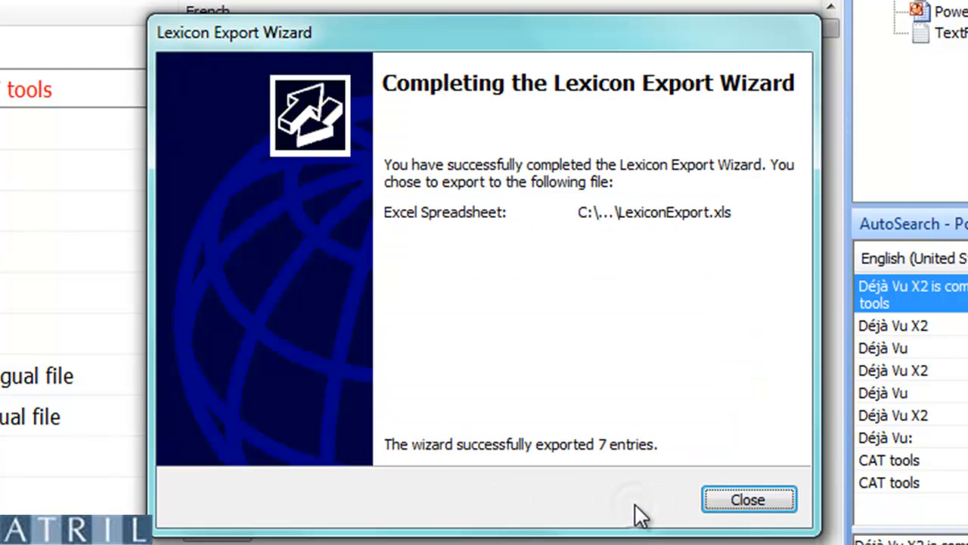
pyautogui.moveTo(748, 499)
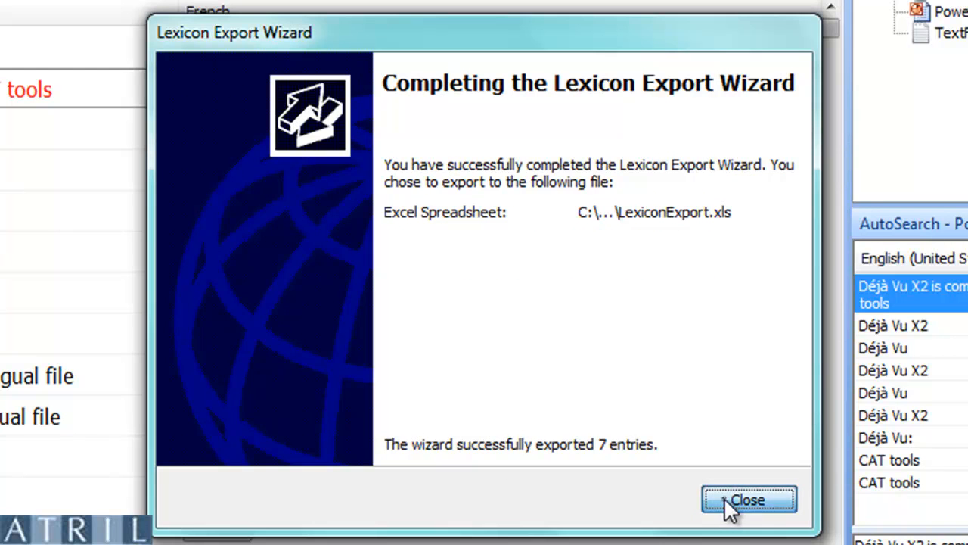
pyautogui.click(748, 499)
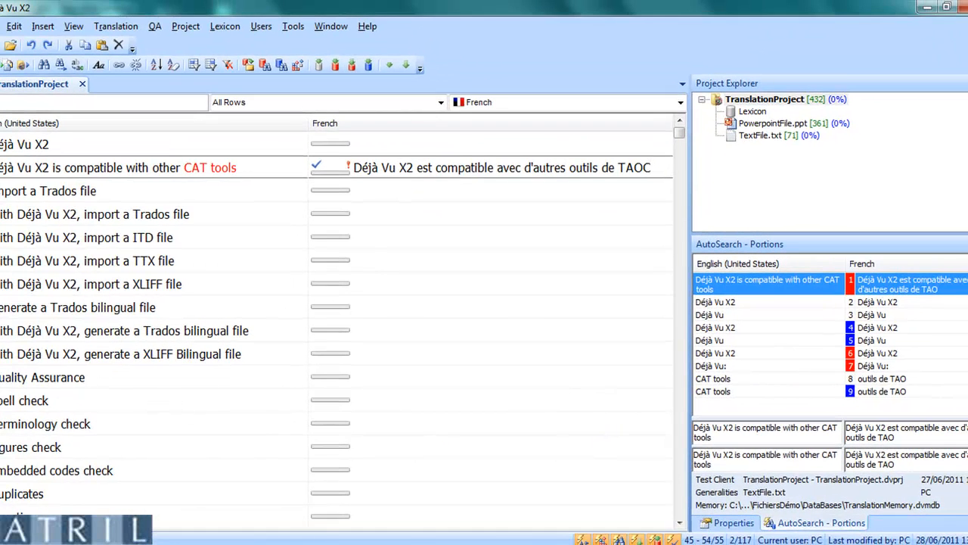